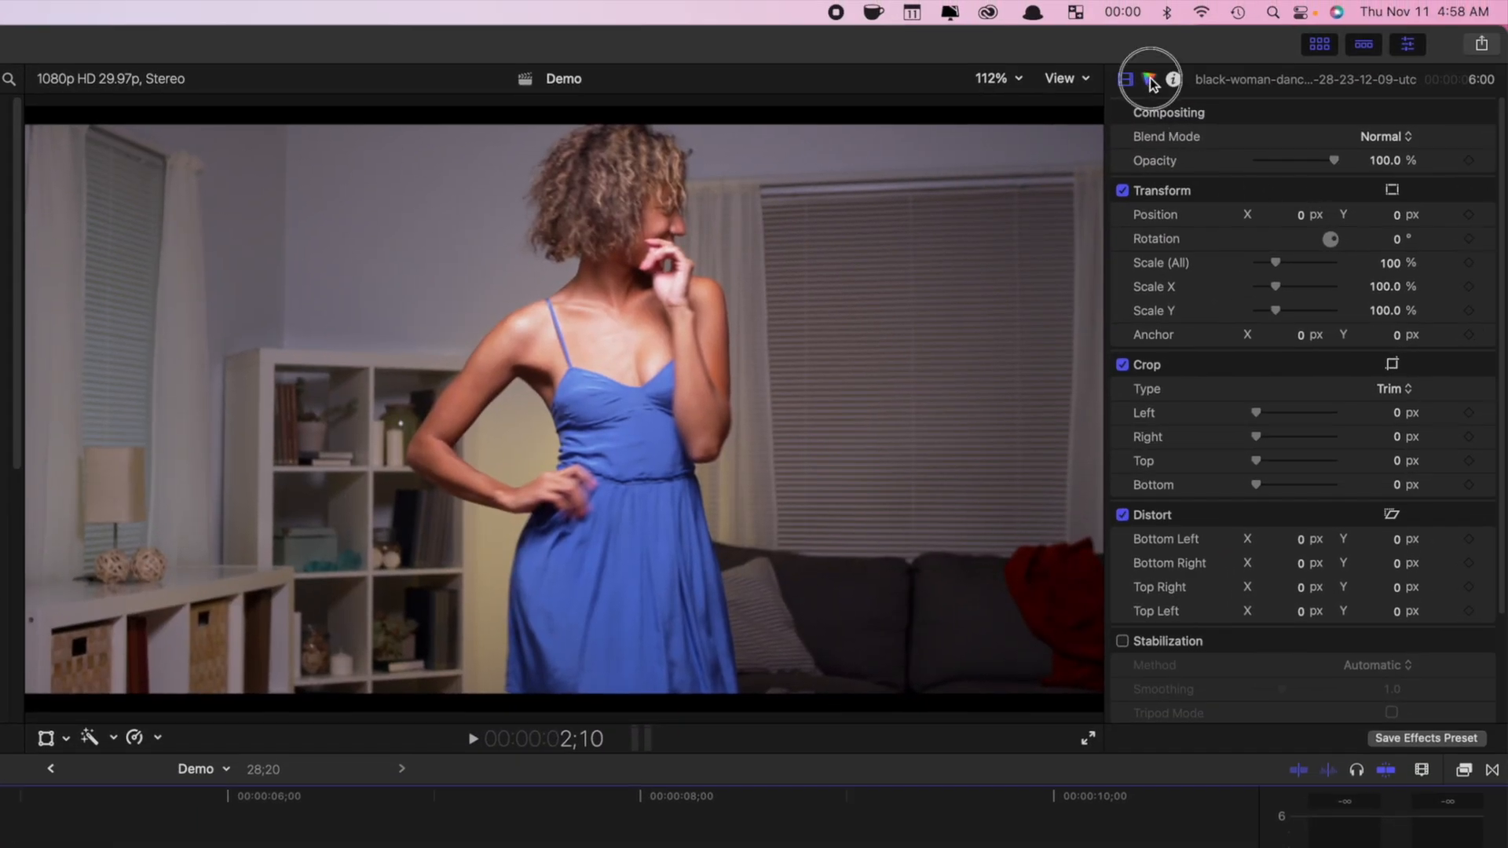
- Add a Hue/Saturation Curves correction to the dancing-woman clip via the Color inspector
click(1150, 78)
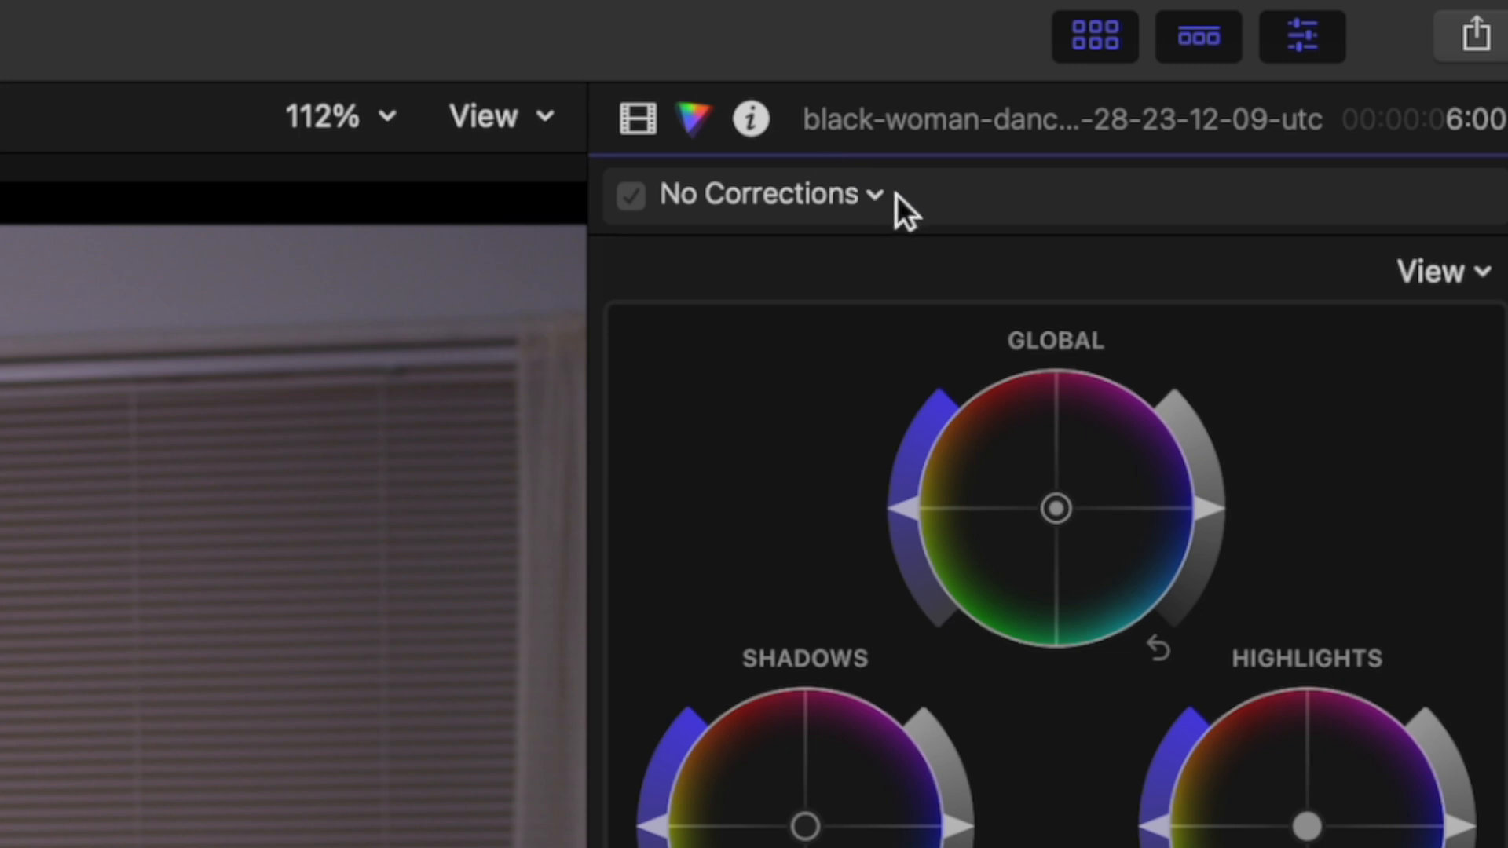
click(760, 193)
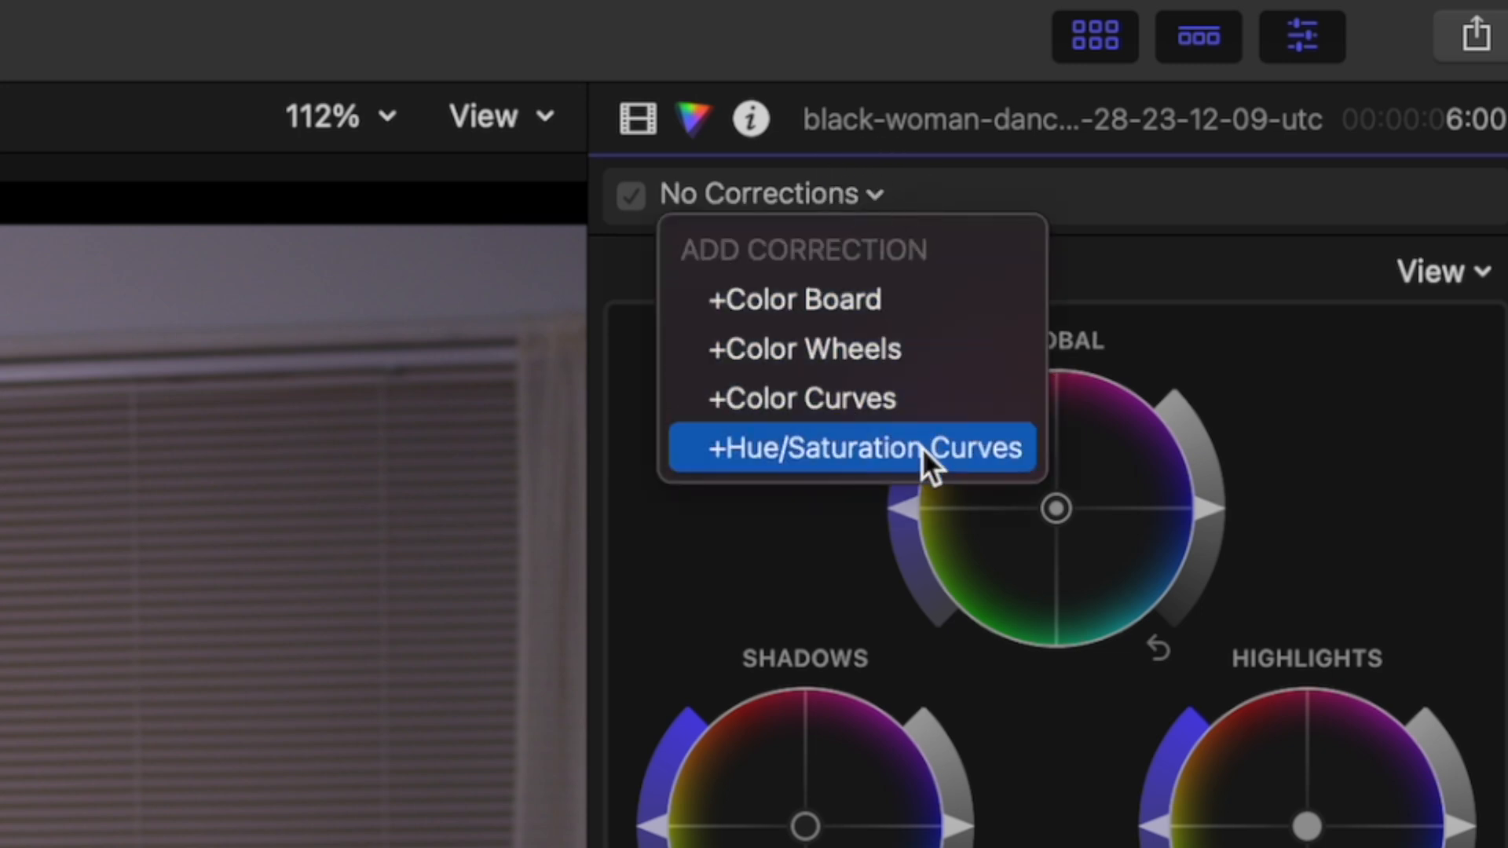
click(854, 447)
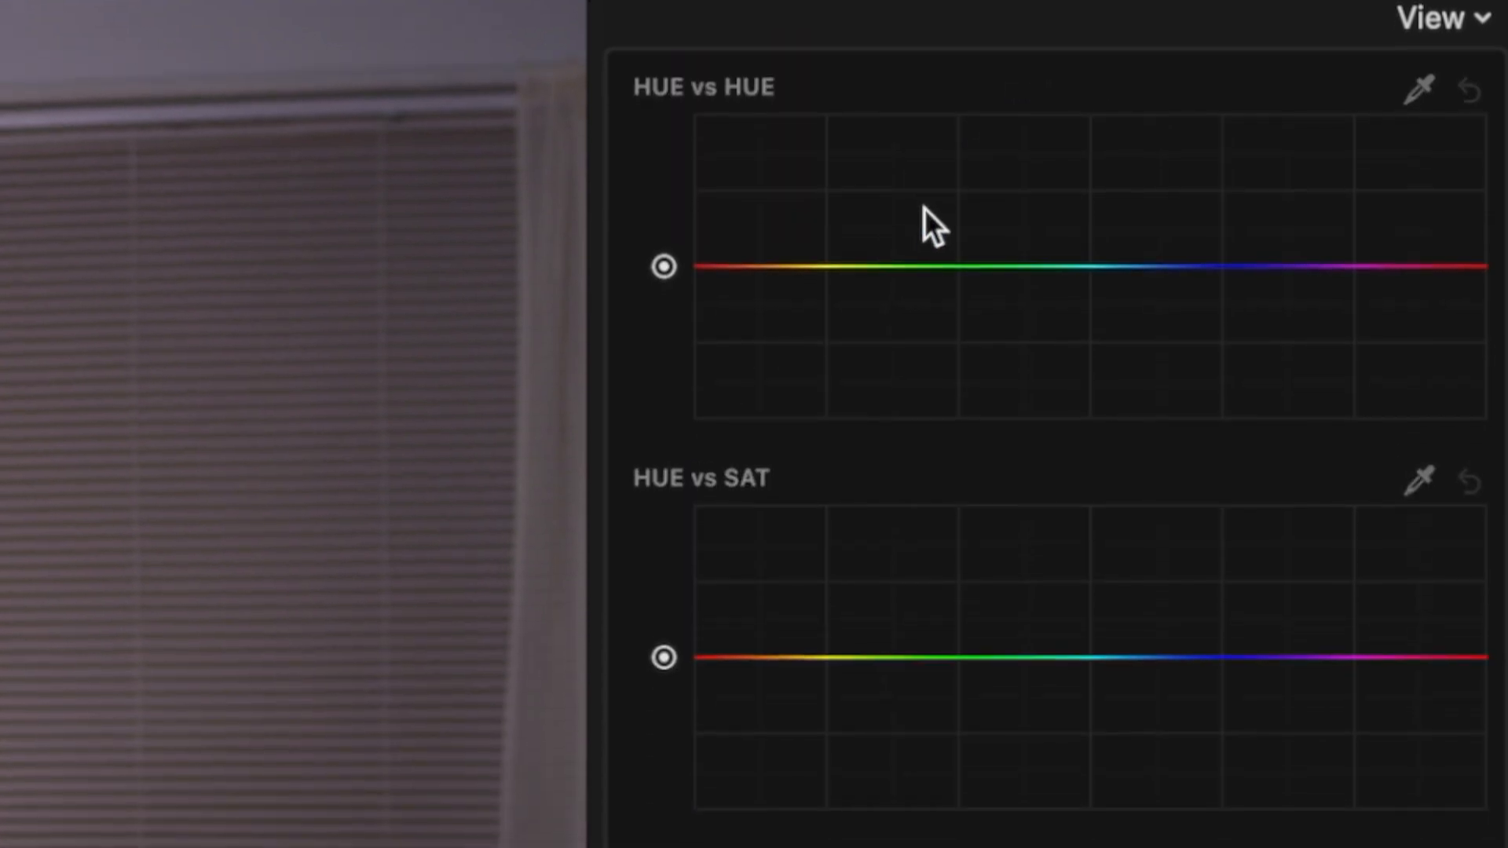
- Mark the blue dress range with control points, including a purple point, on the HUE vs SAT curve
scroll(down, 3)
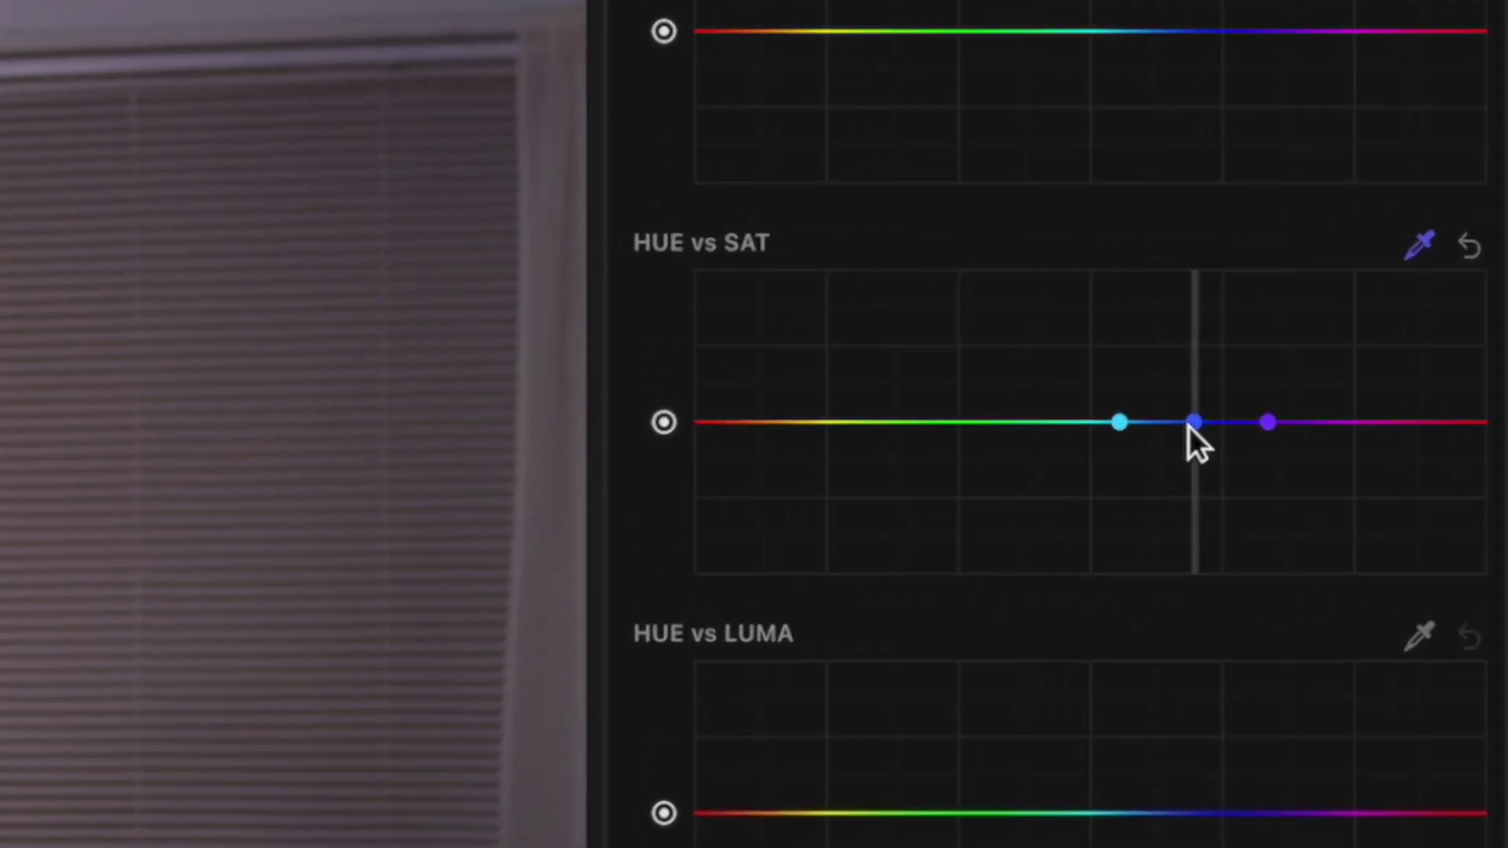
mouse_move(1235, 395)
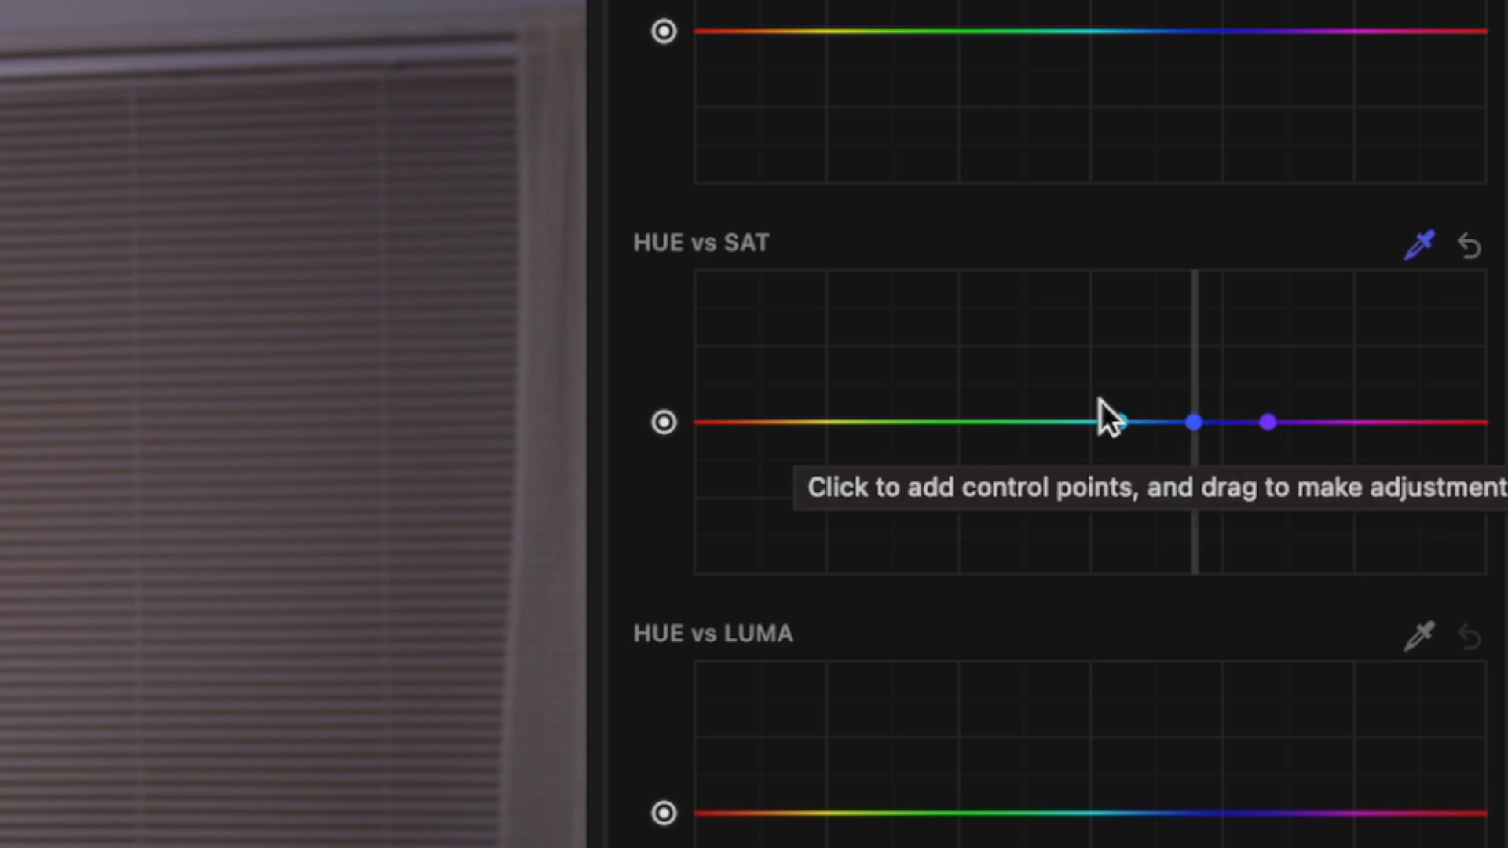
click(1111, 421)
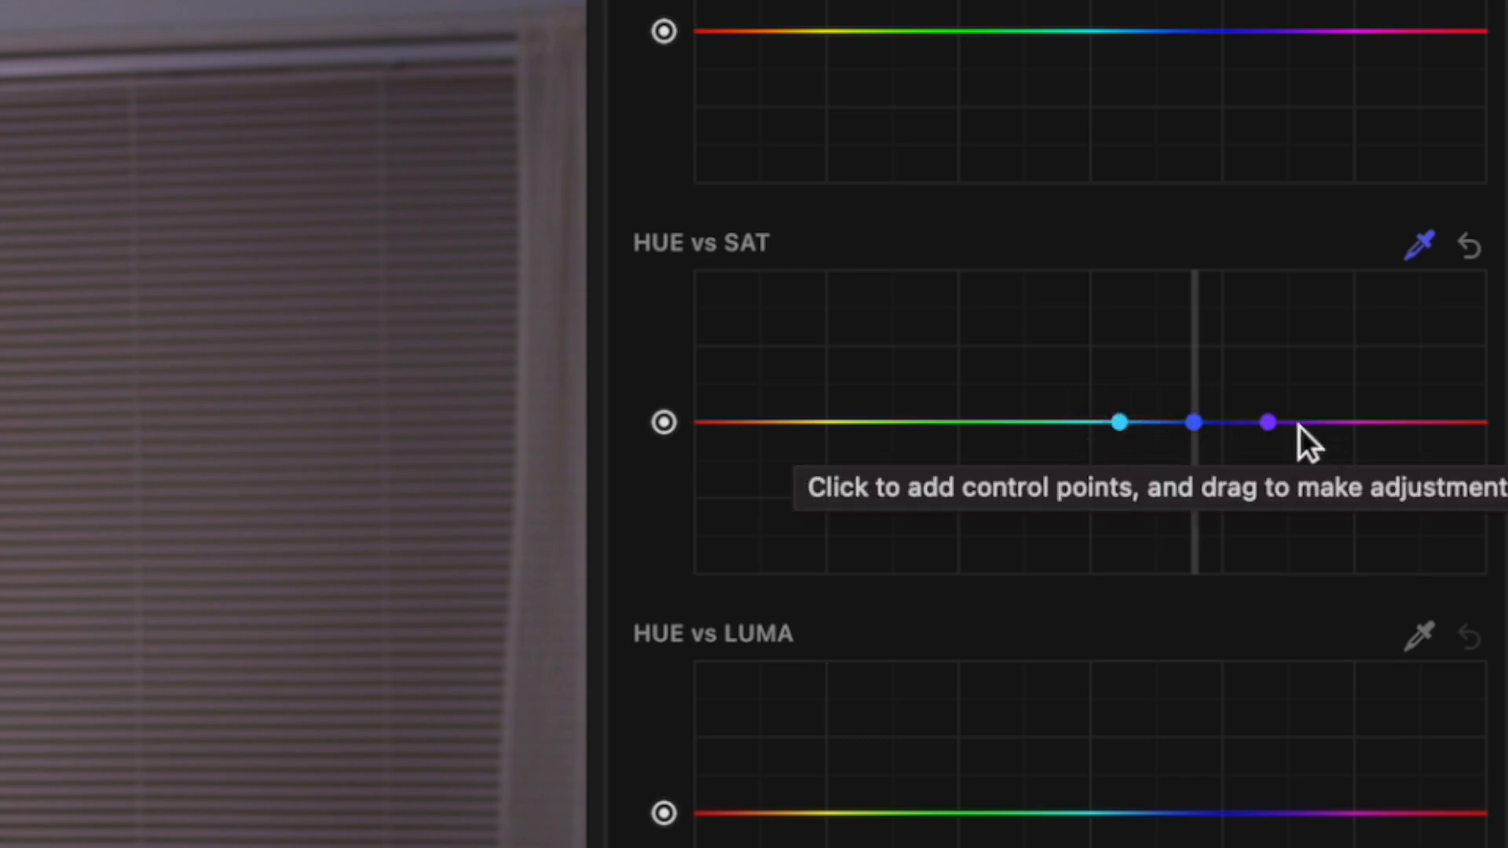
click(1264, 421)
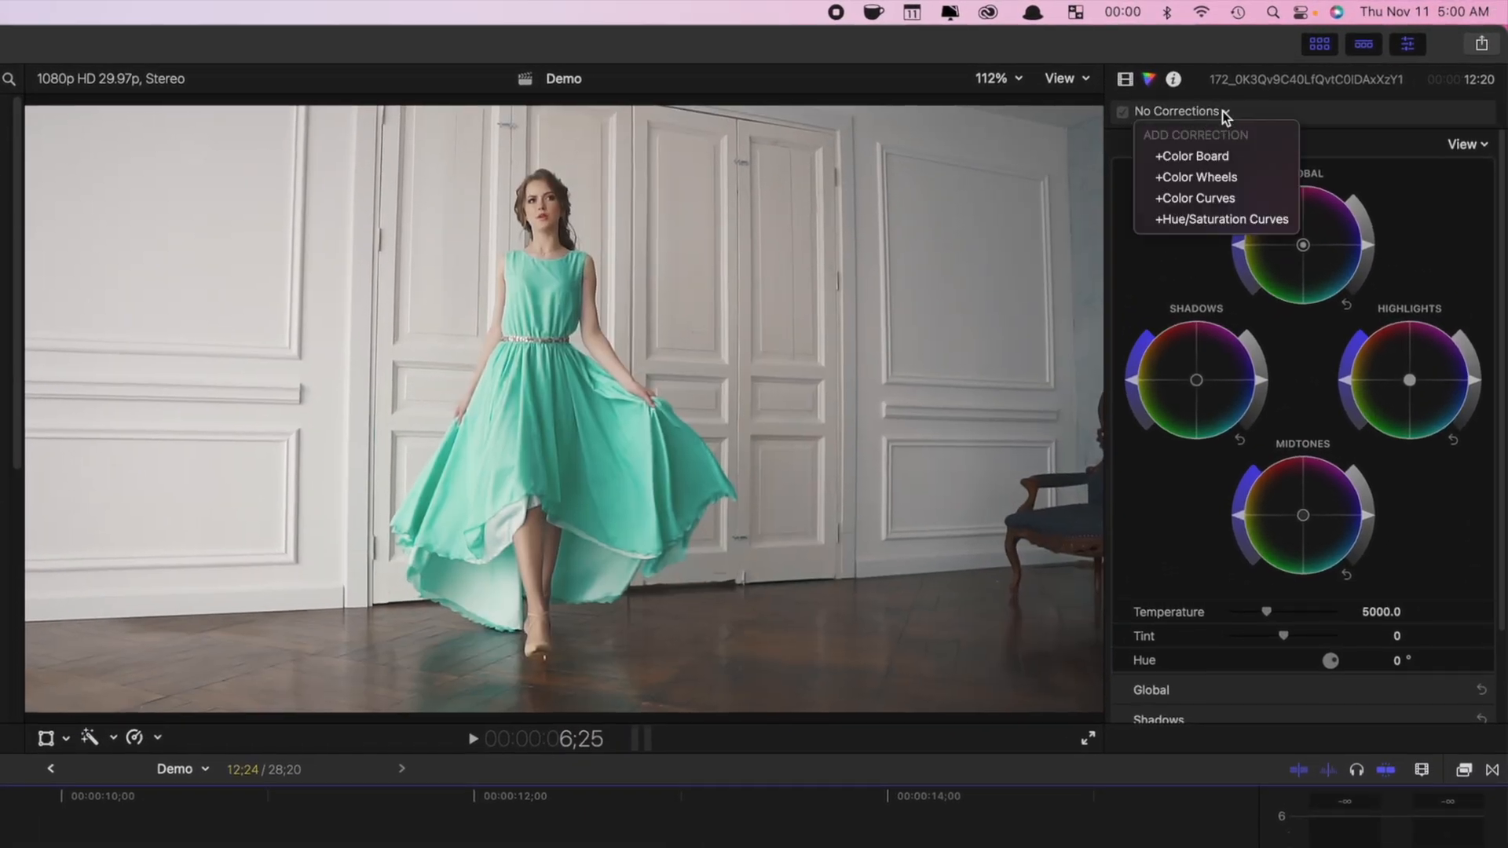
- Apply Hue/Saturation Curves to the teal-dress clip following the blue-dress clip
click(1220, 219)
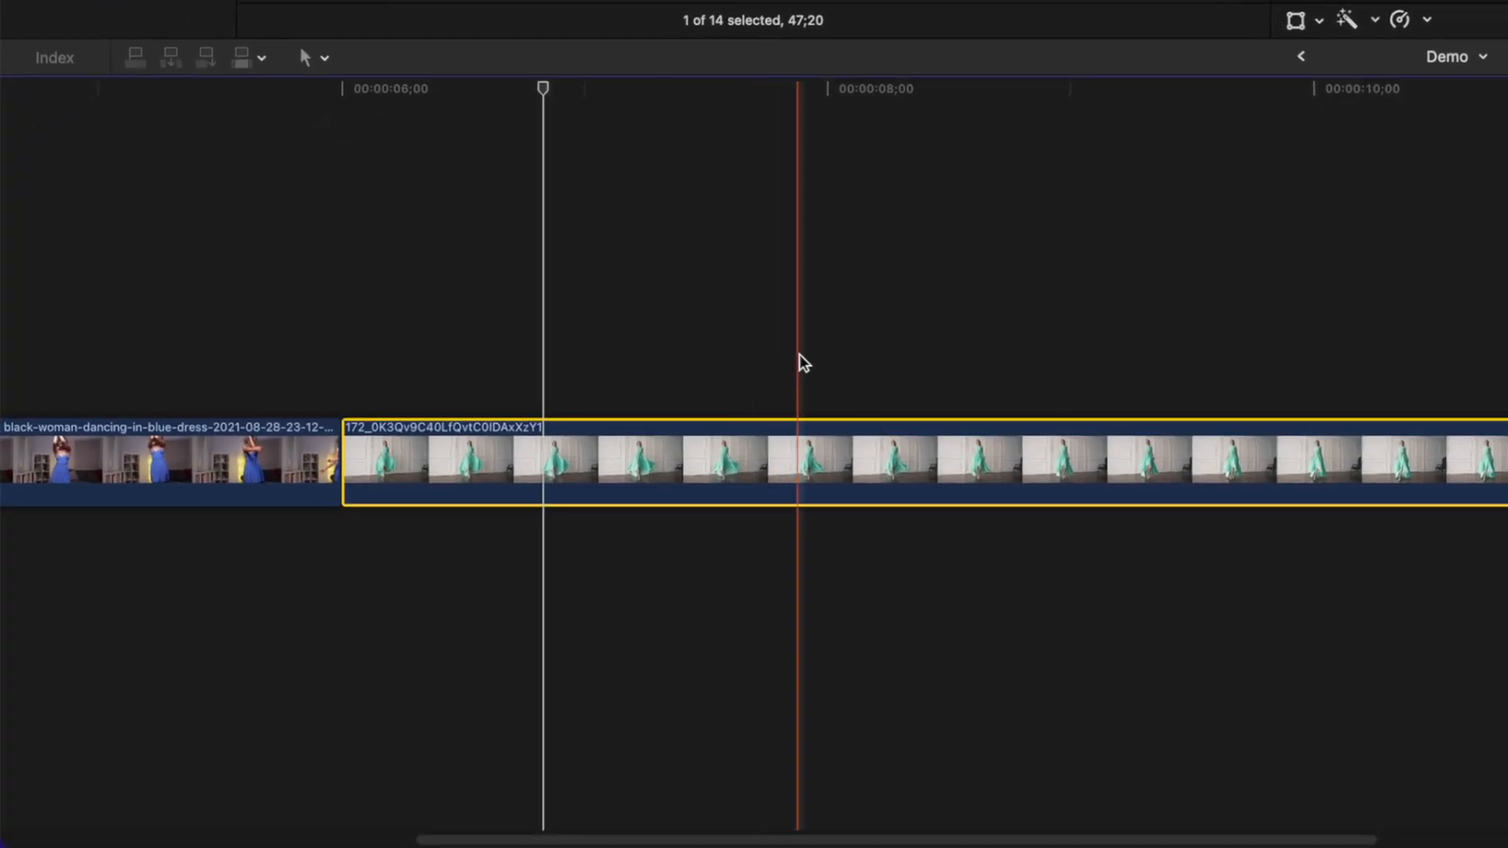
- Blade the teal-dress clip with three Command-B cuts near the eight-second mark
key(cmd+b)
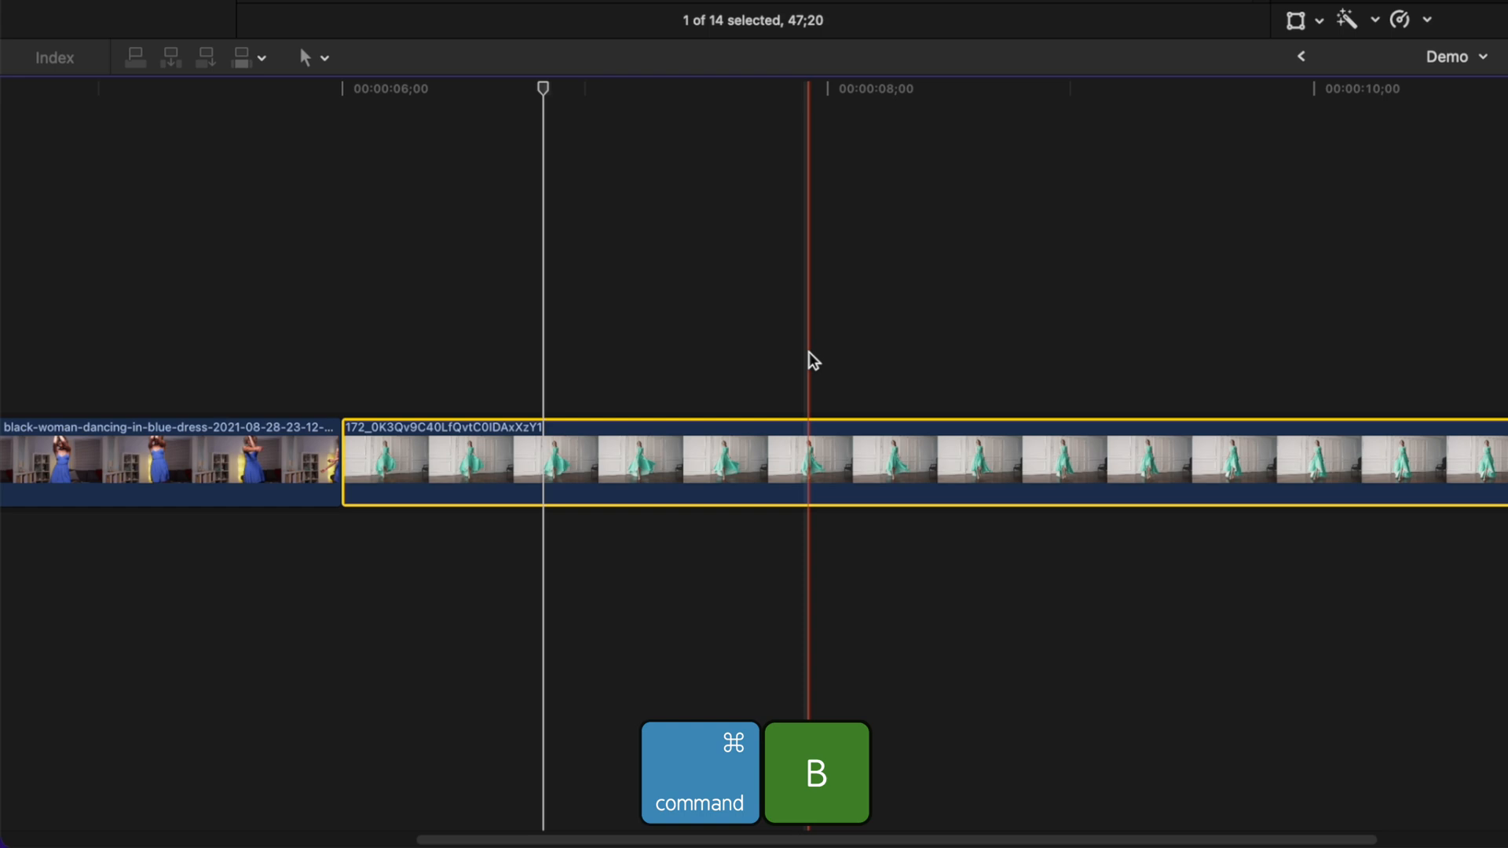
key(cmd+b)
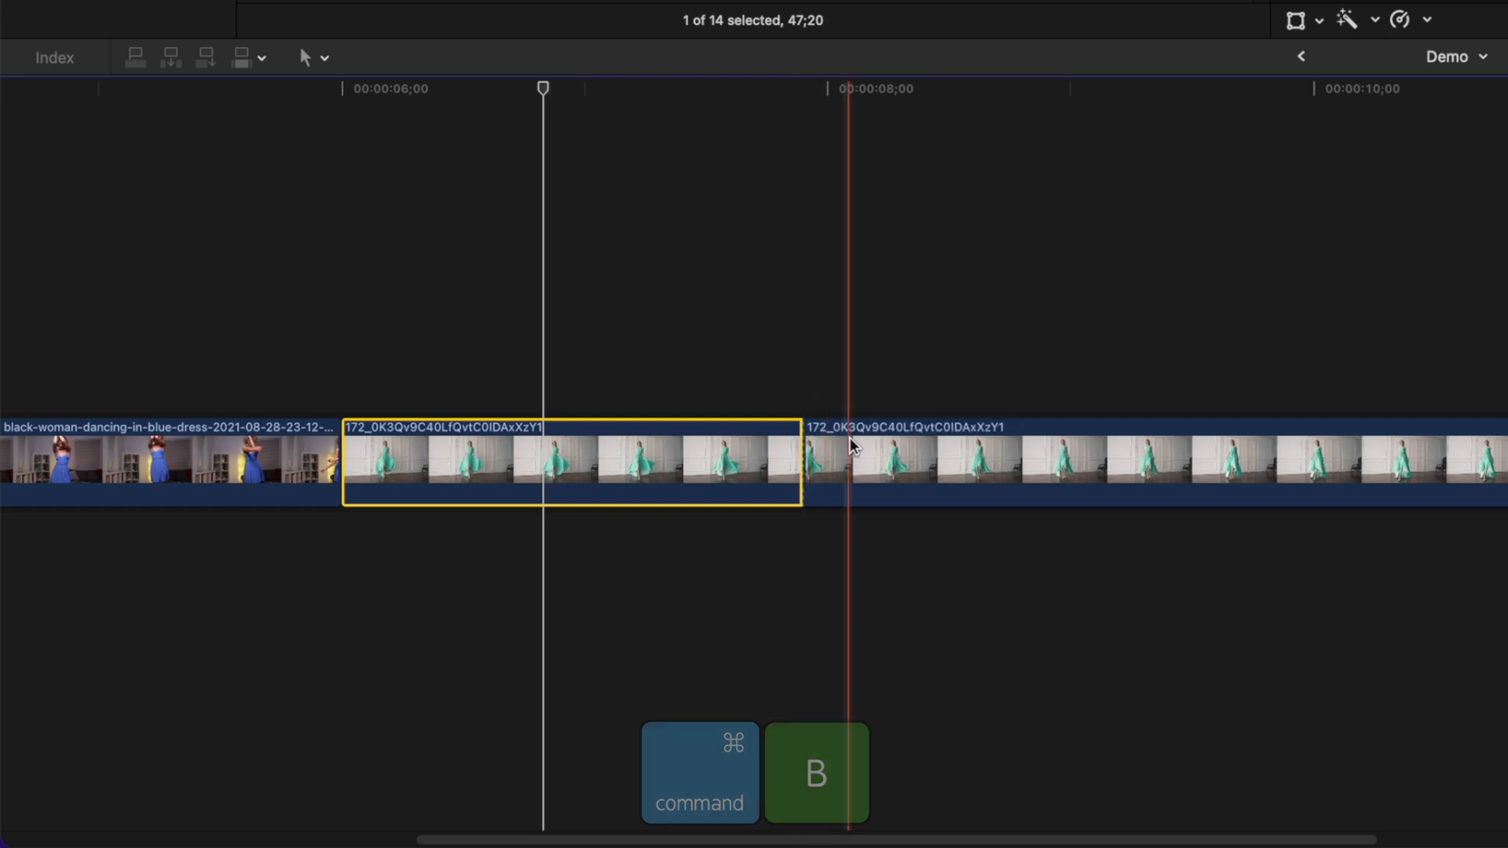
key(cmd+b)
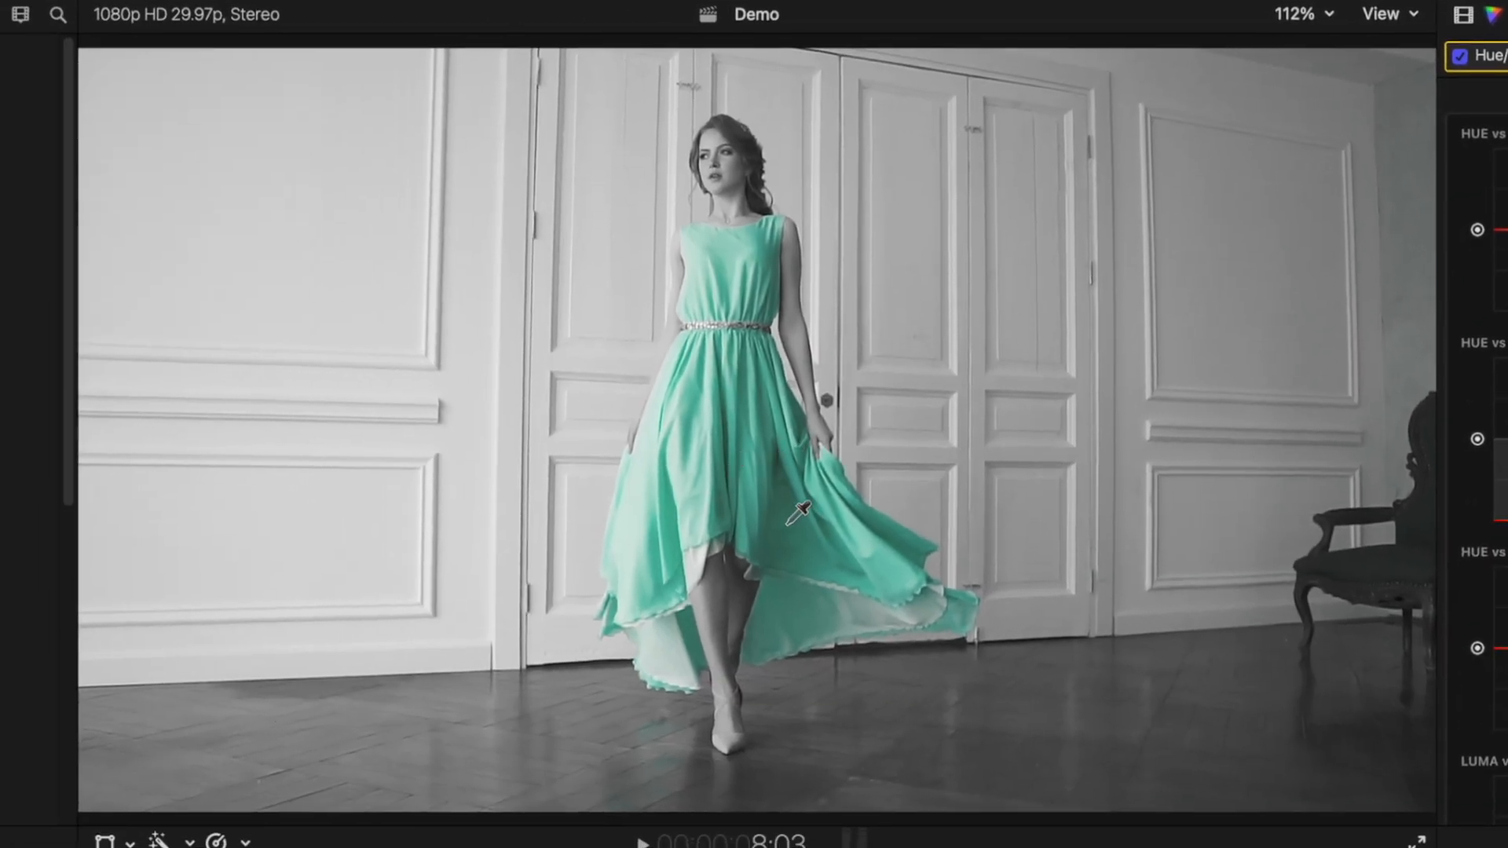
mouse_move(767, 453)
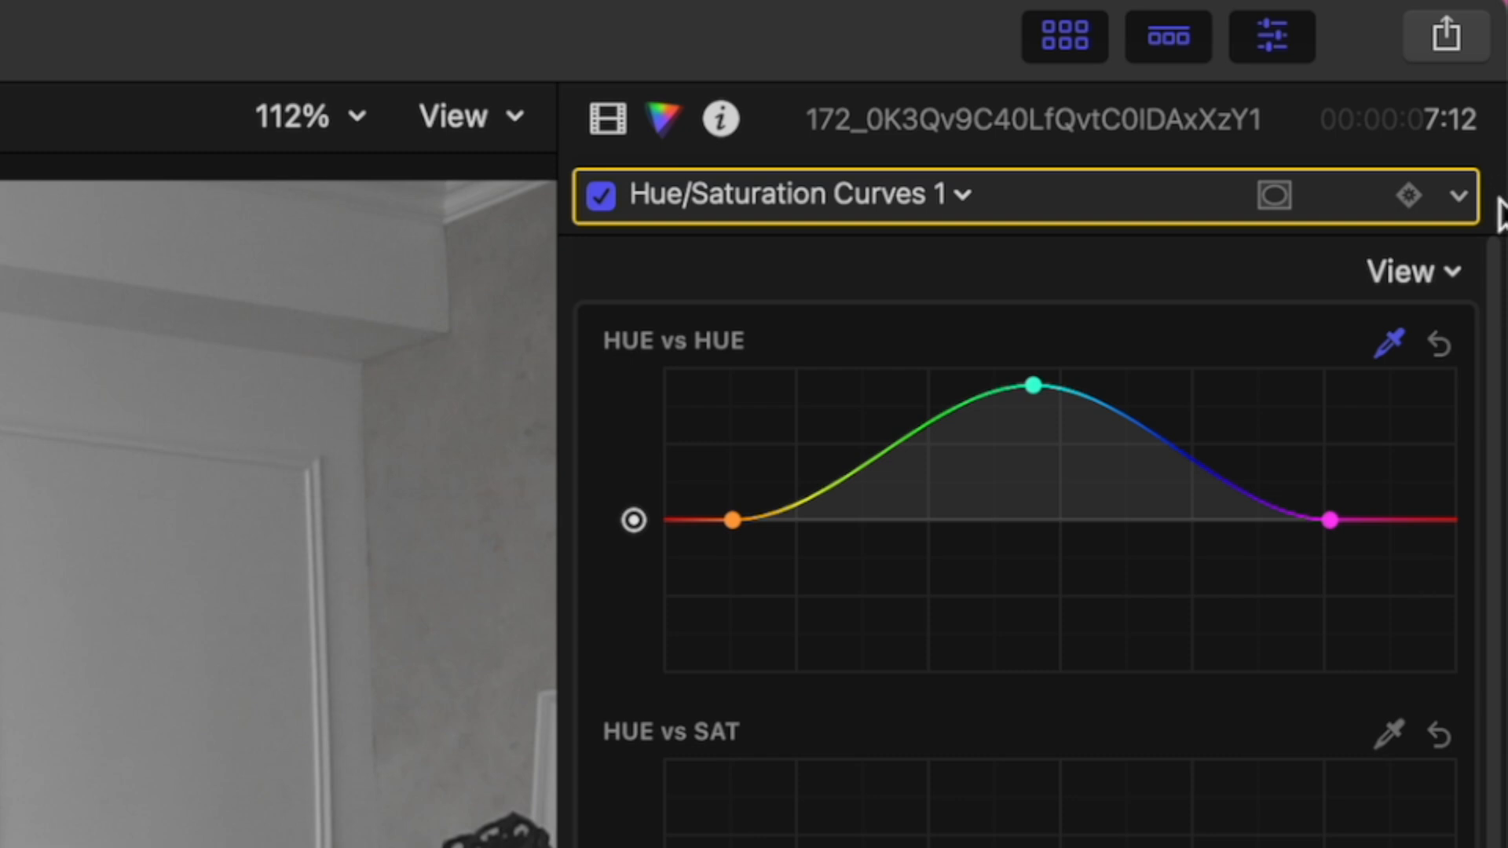
mouse_move(1408, 196)
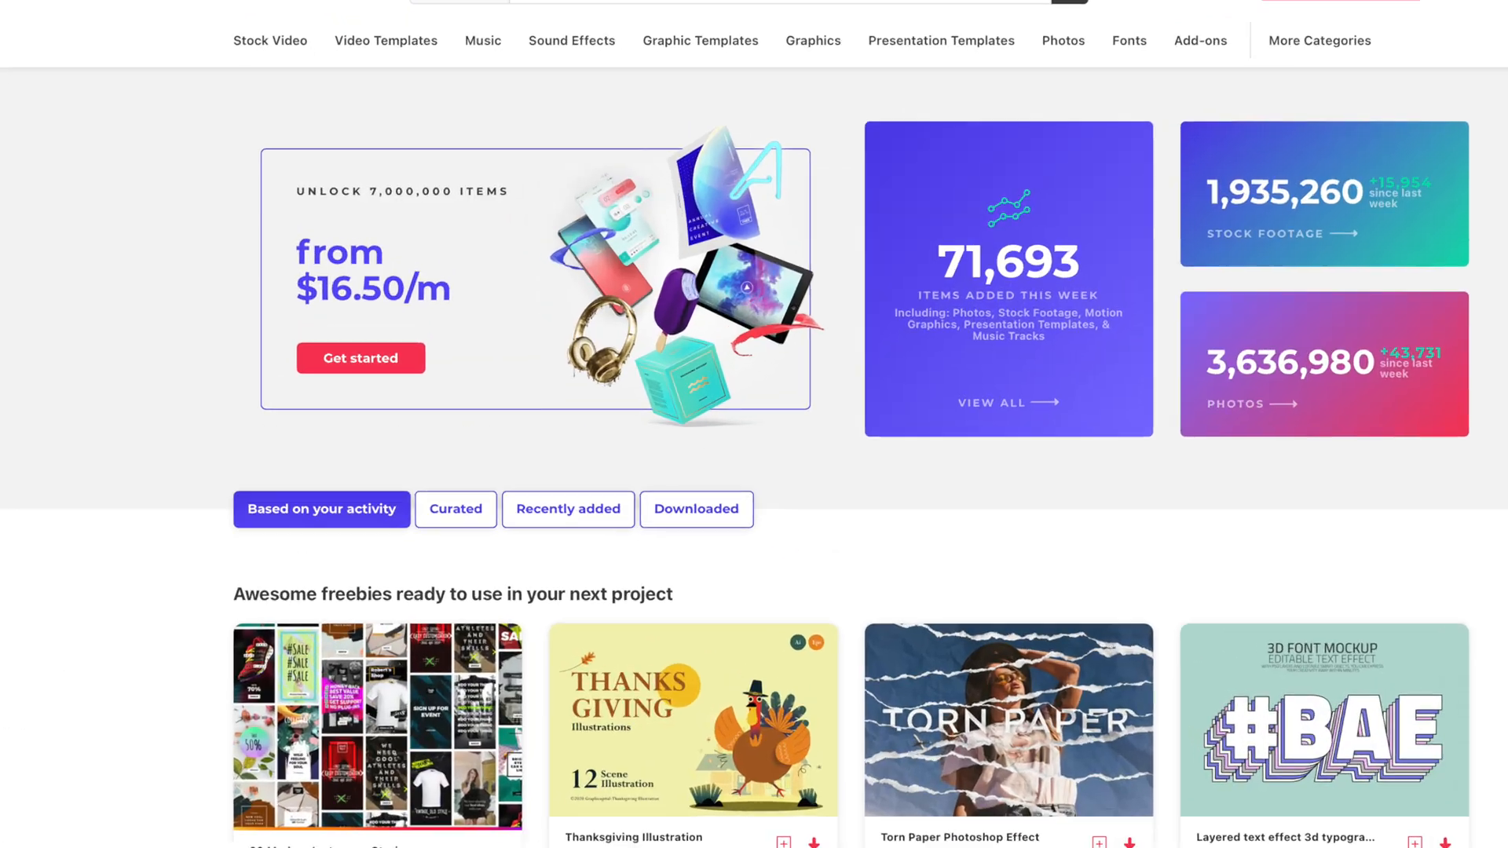
- Browse Envato Elements' stock video, music and video template catalogues, then scroll the subscription overview
click(270, 39)
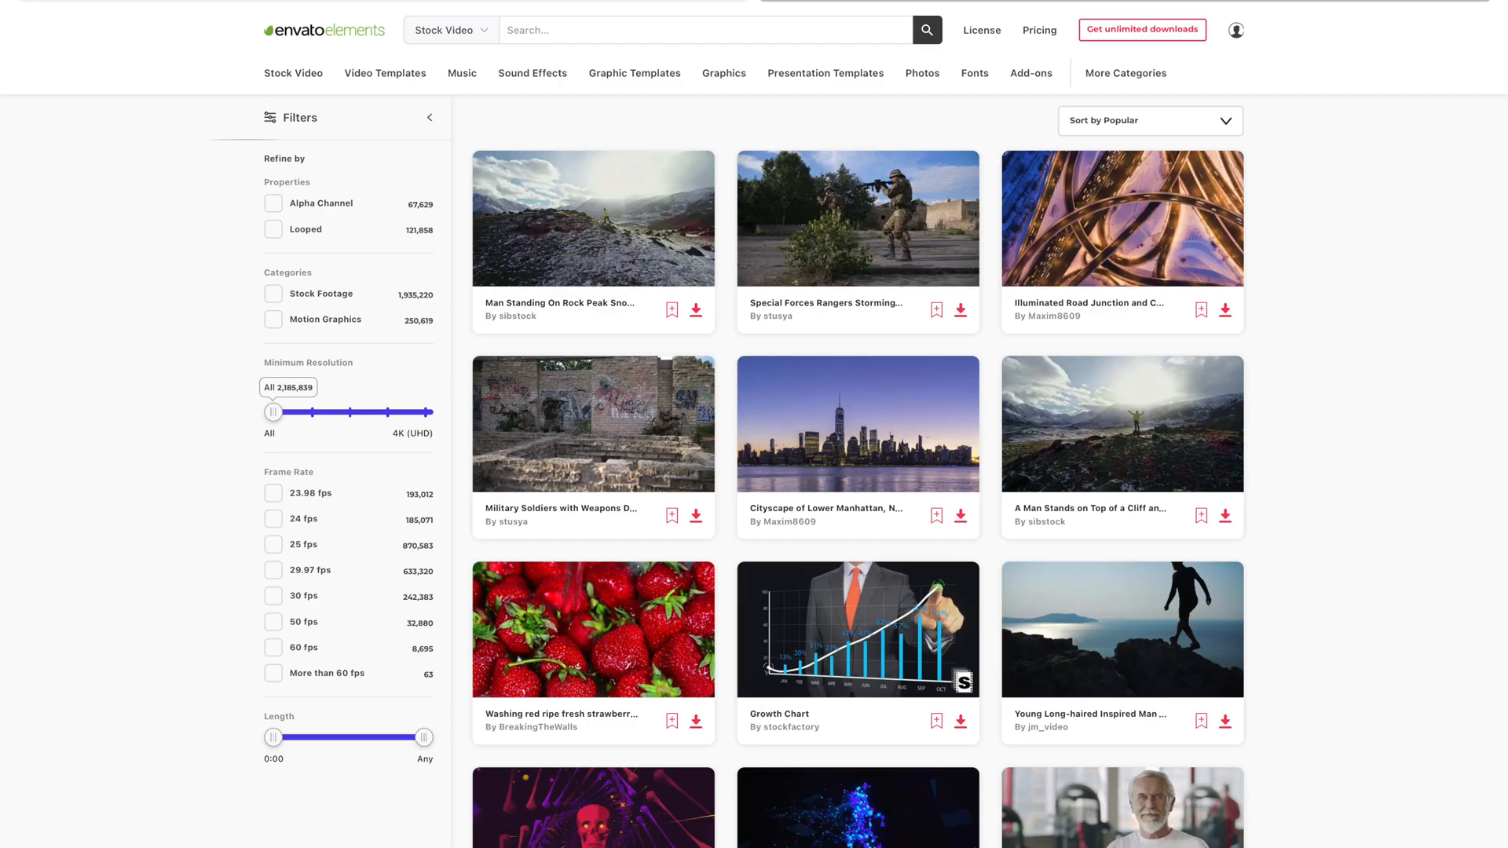
click(462, 72)
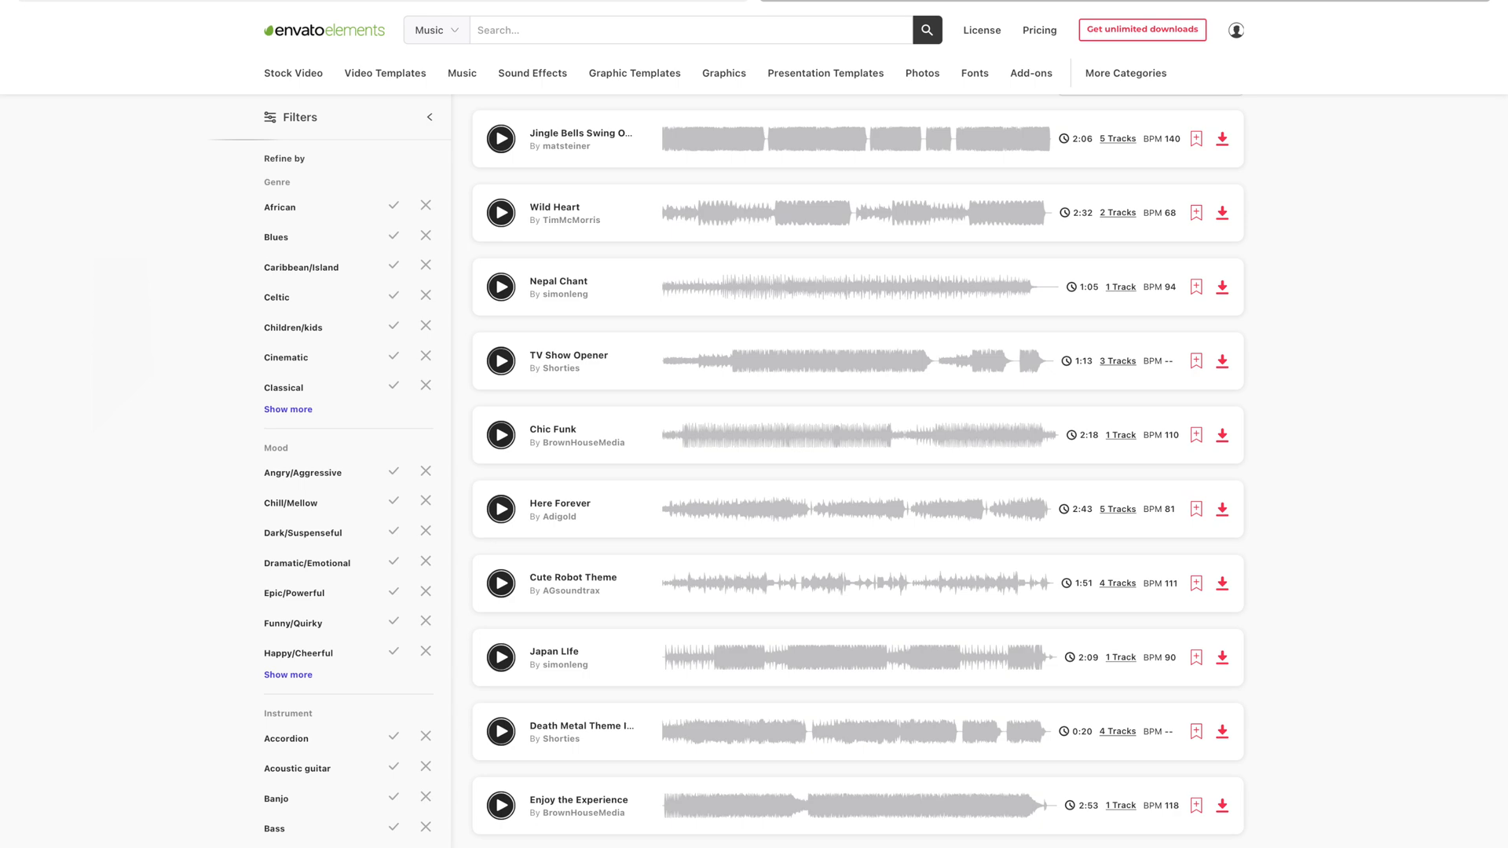
click(385, 74)
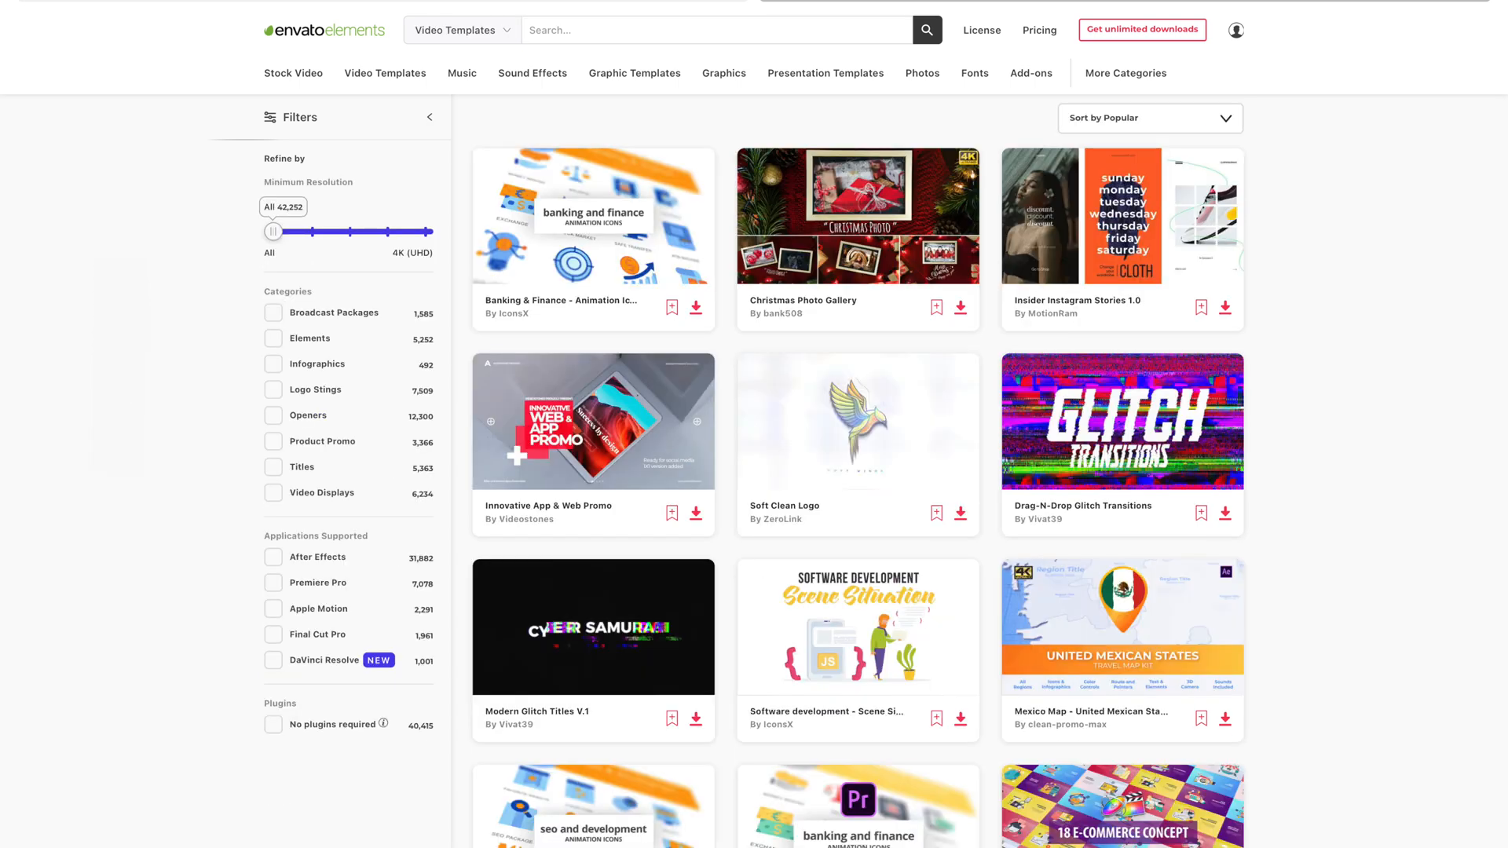
click(974, 73)
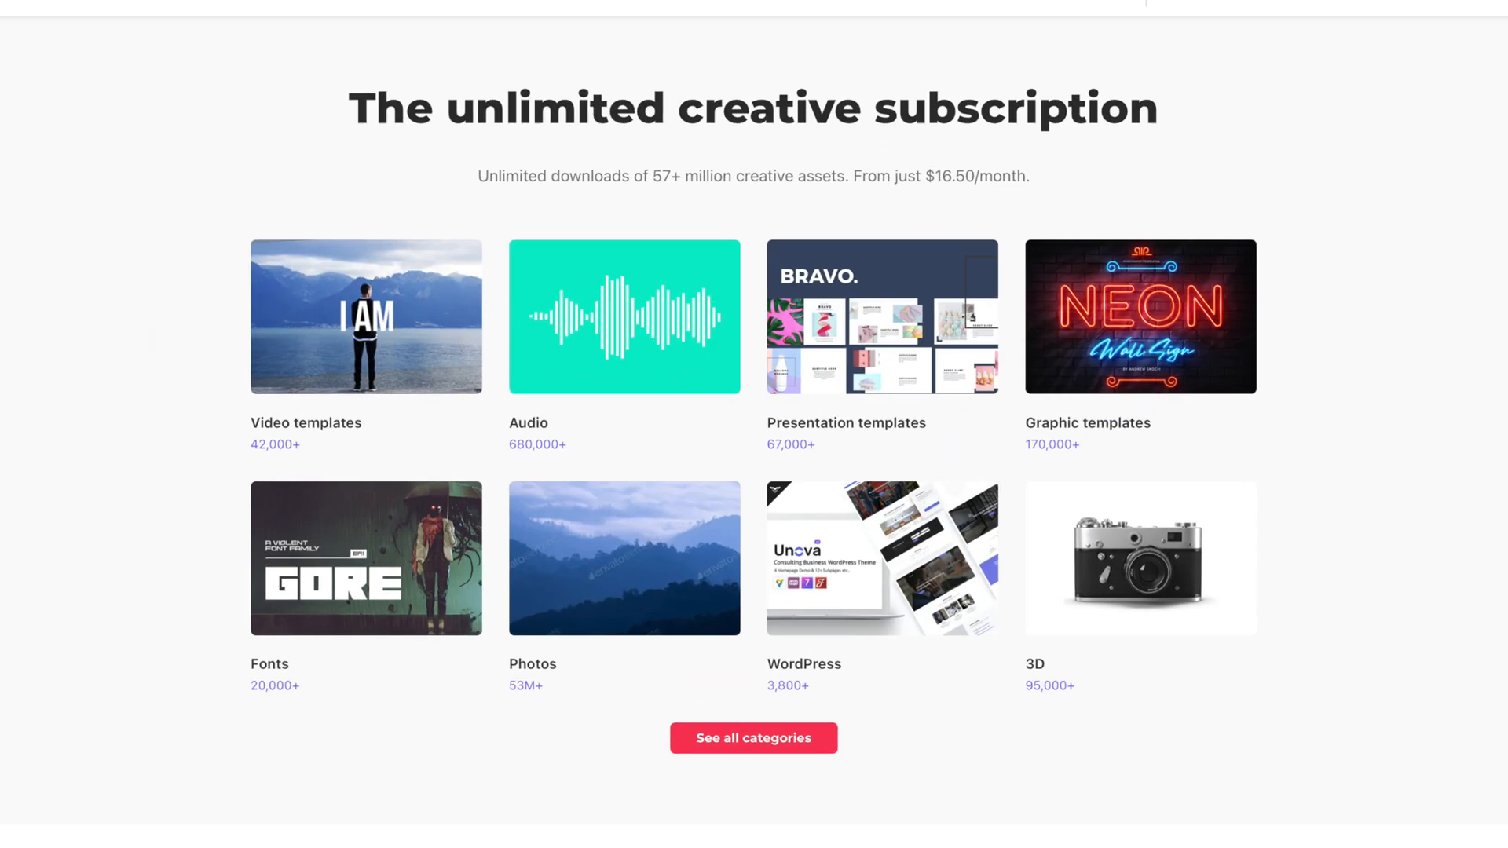
scroll(down, 3)
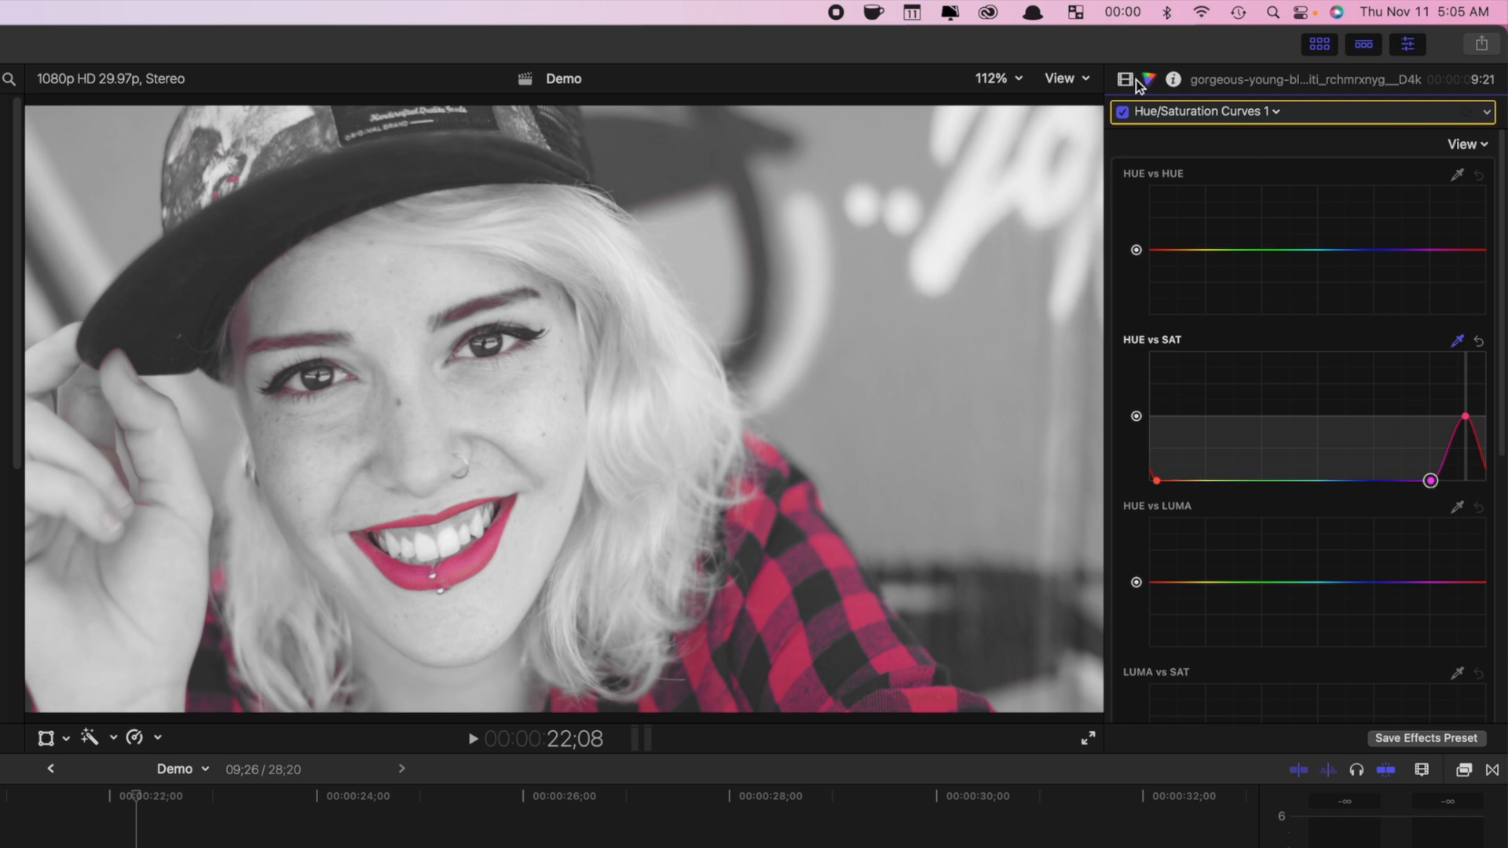
- Add an object tracker to the portrait clip from the Video inspector's Trackers section
click(1124, 78)
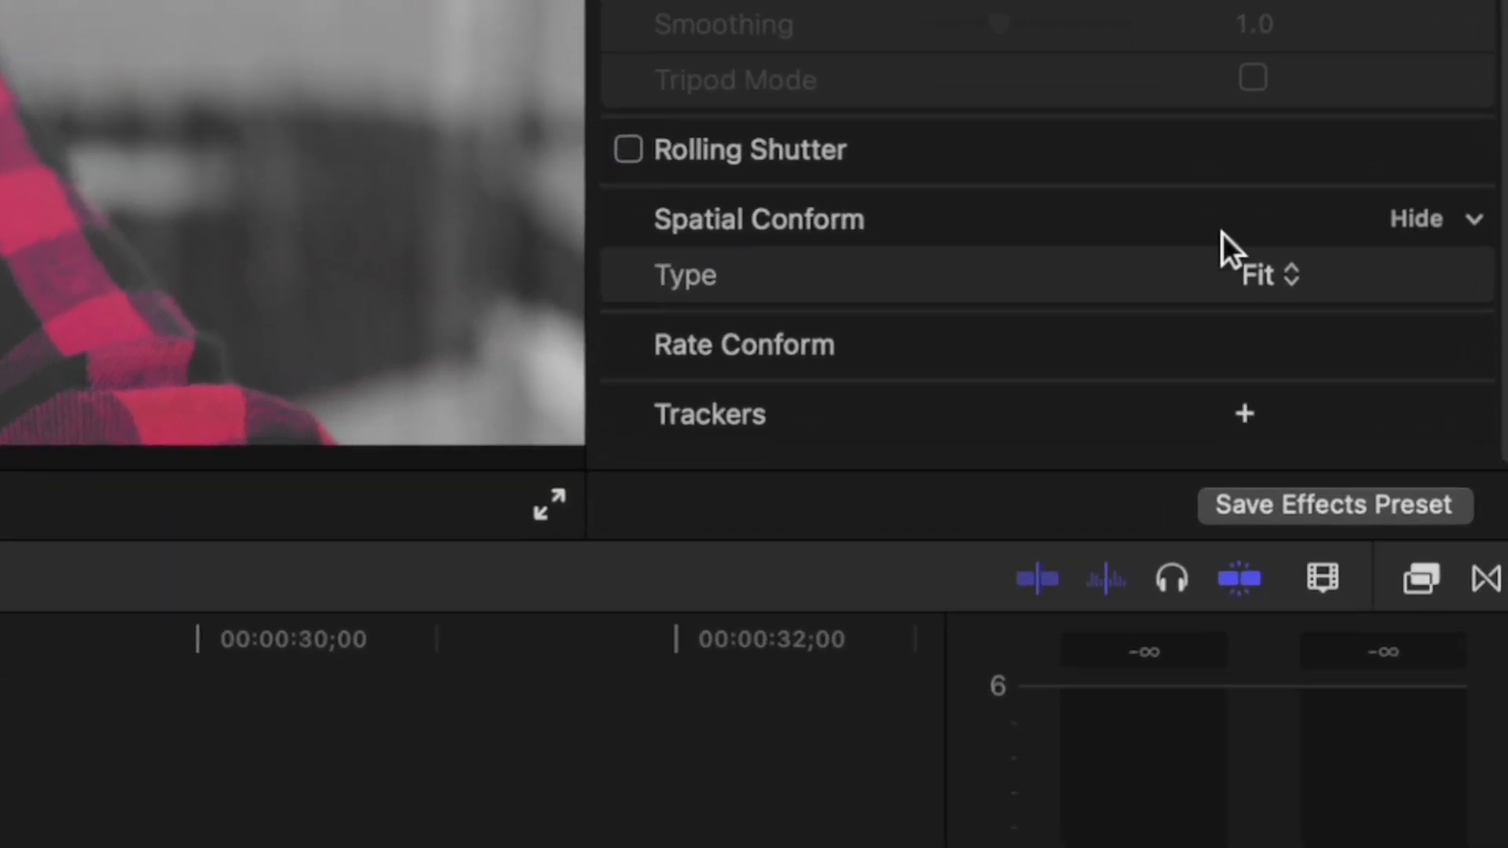
click(1244, 414)
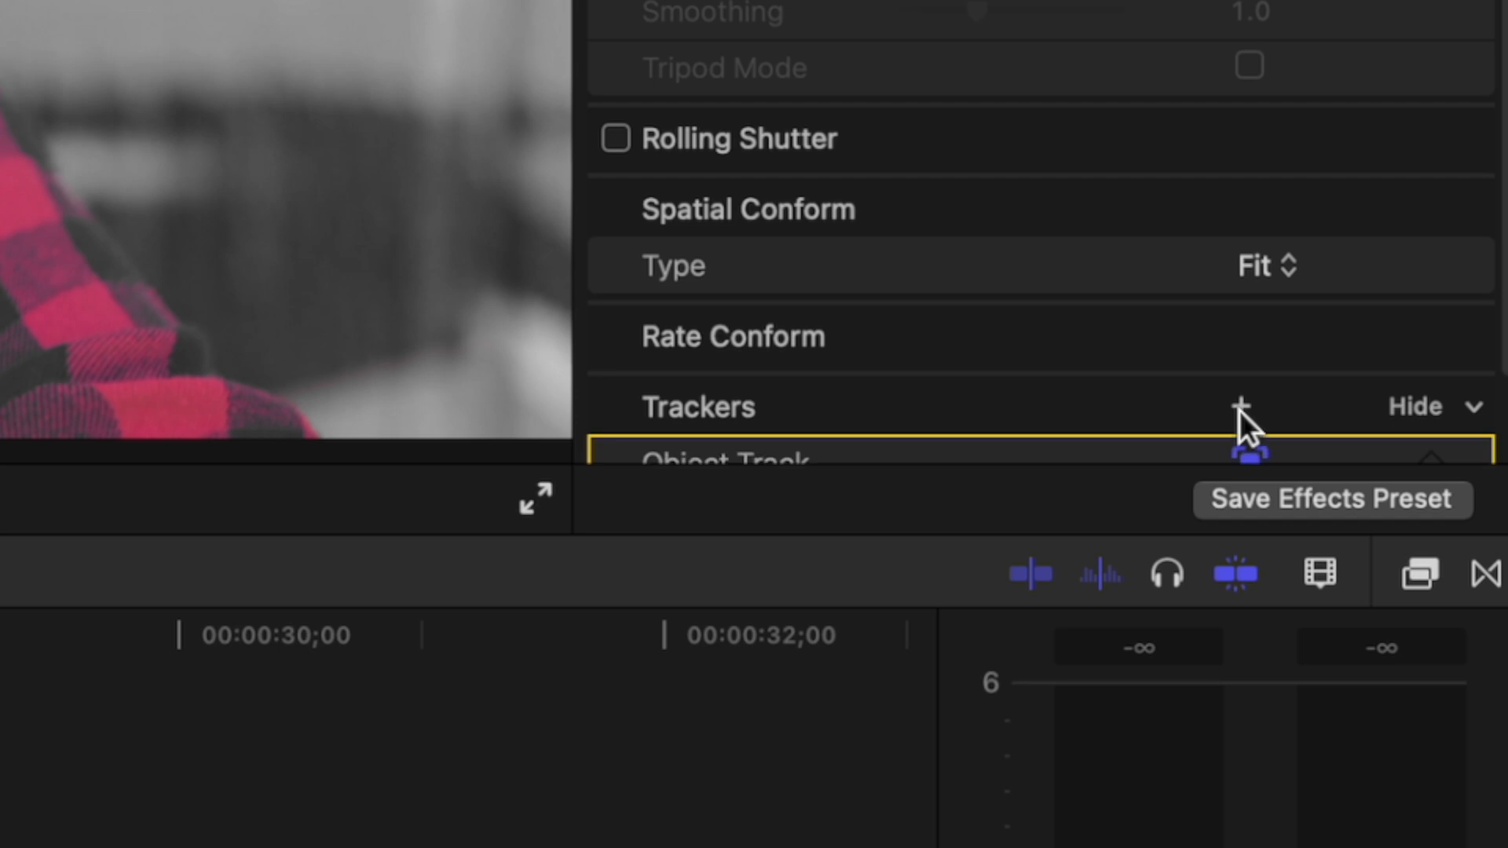
click(1240, 407)
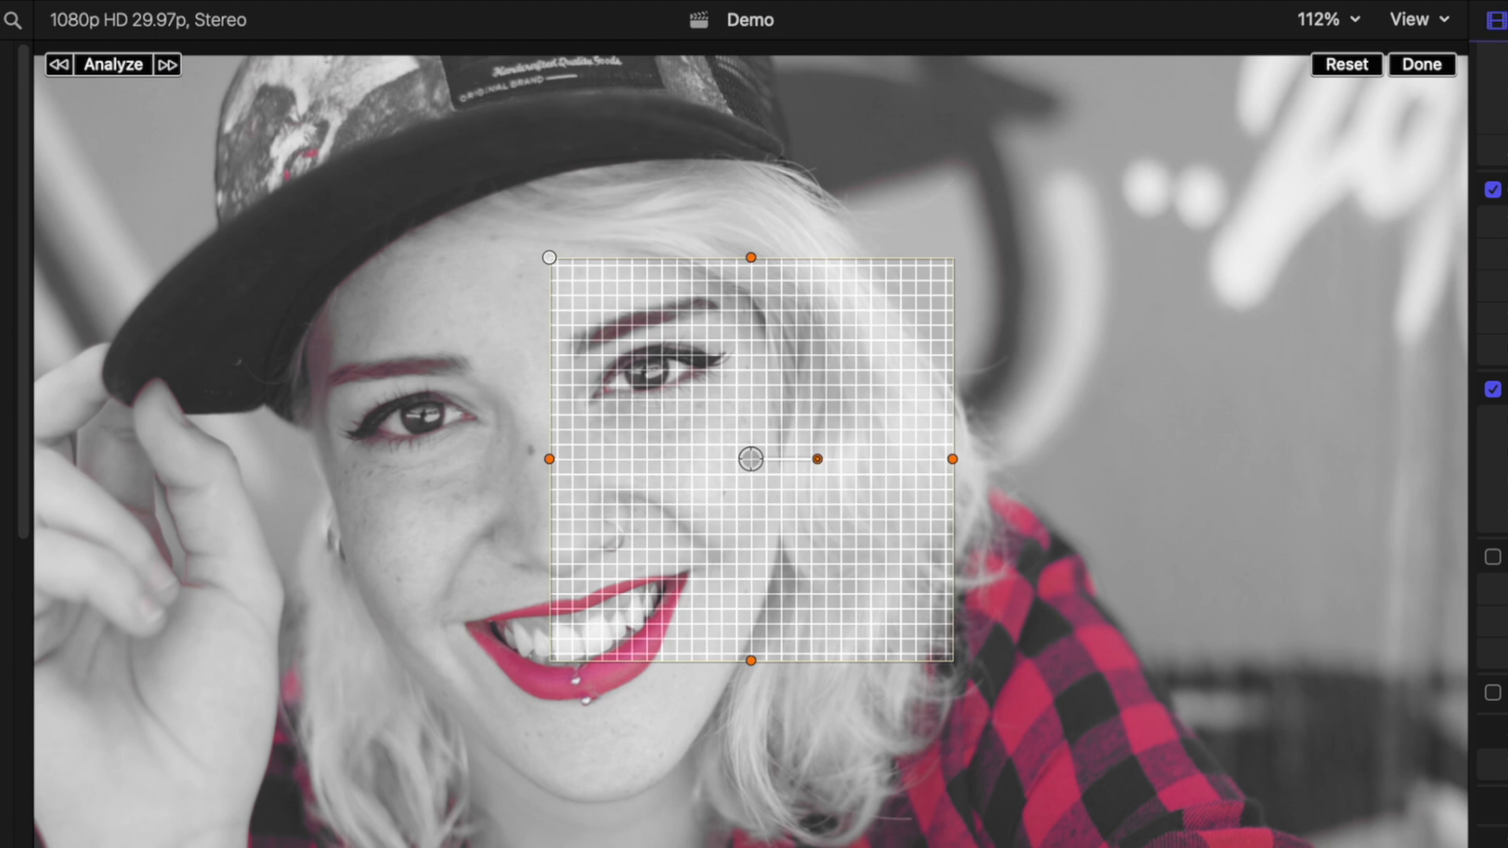
mouse_move(753, 464)
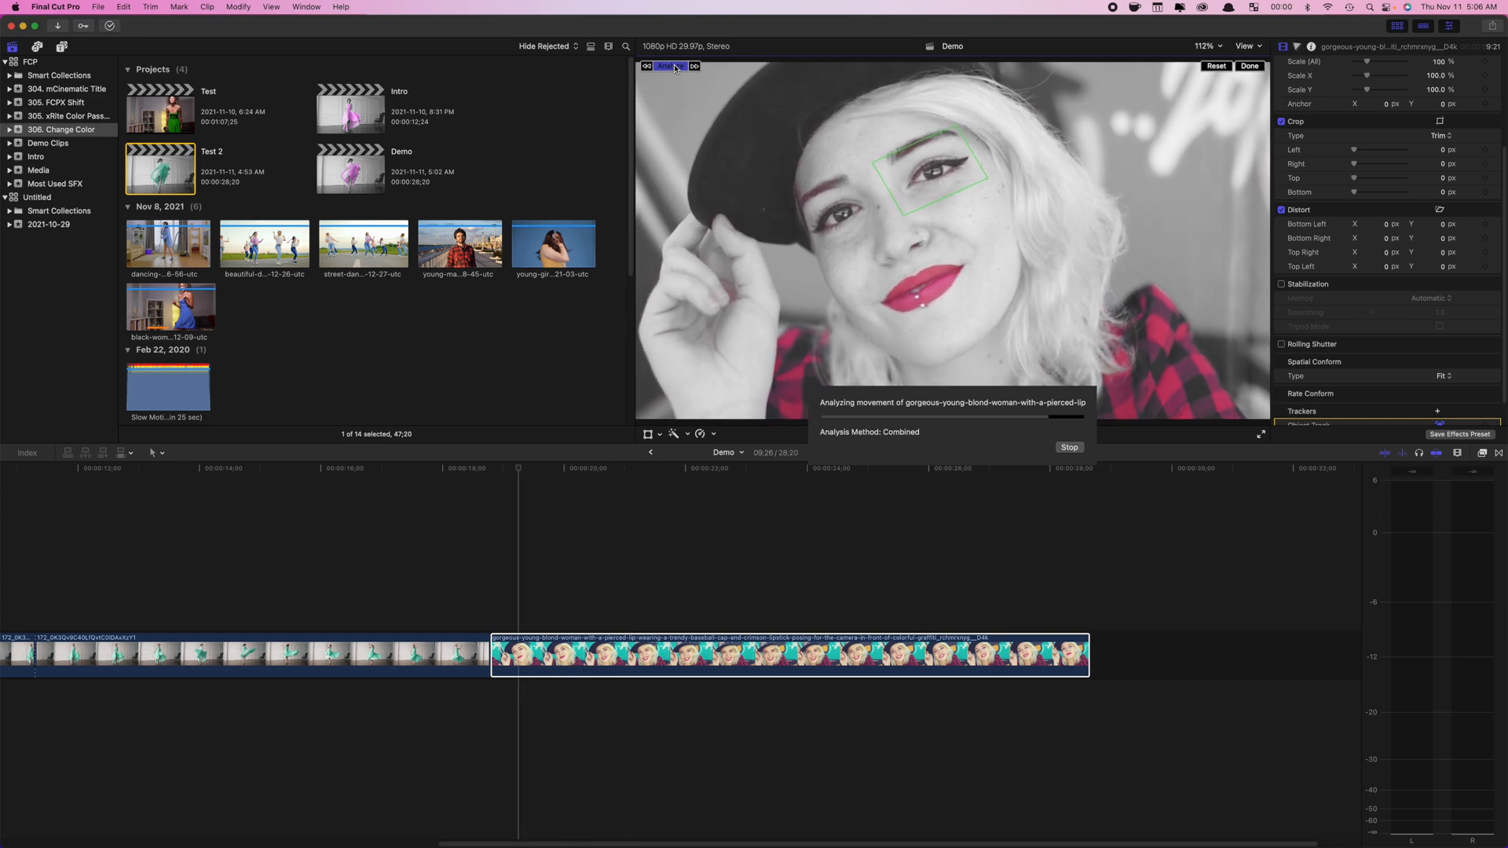
- Analyze the face tracker's movement, then finish editing the tracker with Done
click(1067, 446)
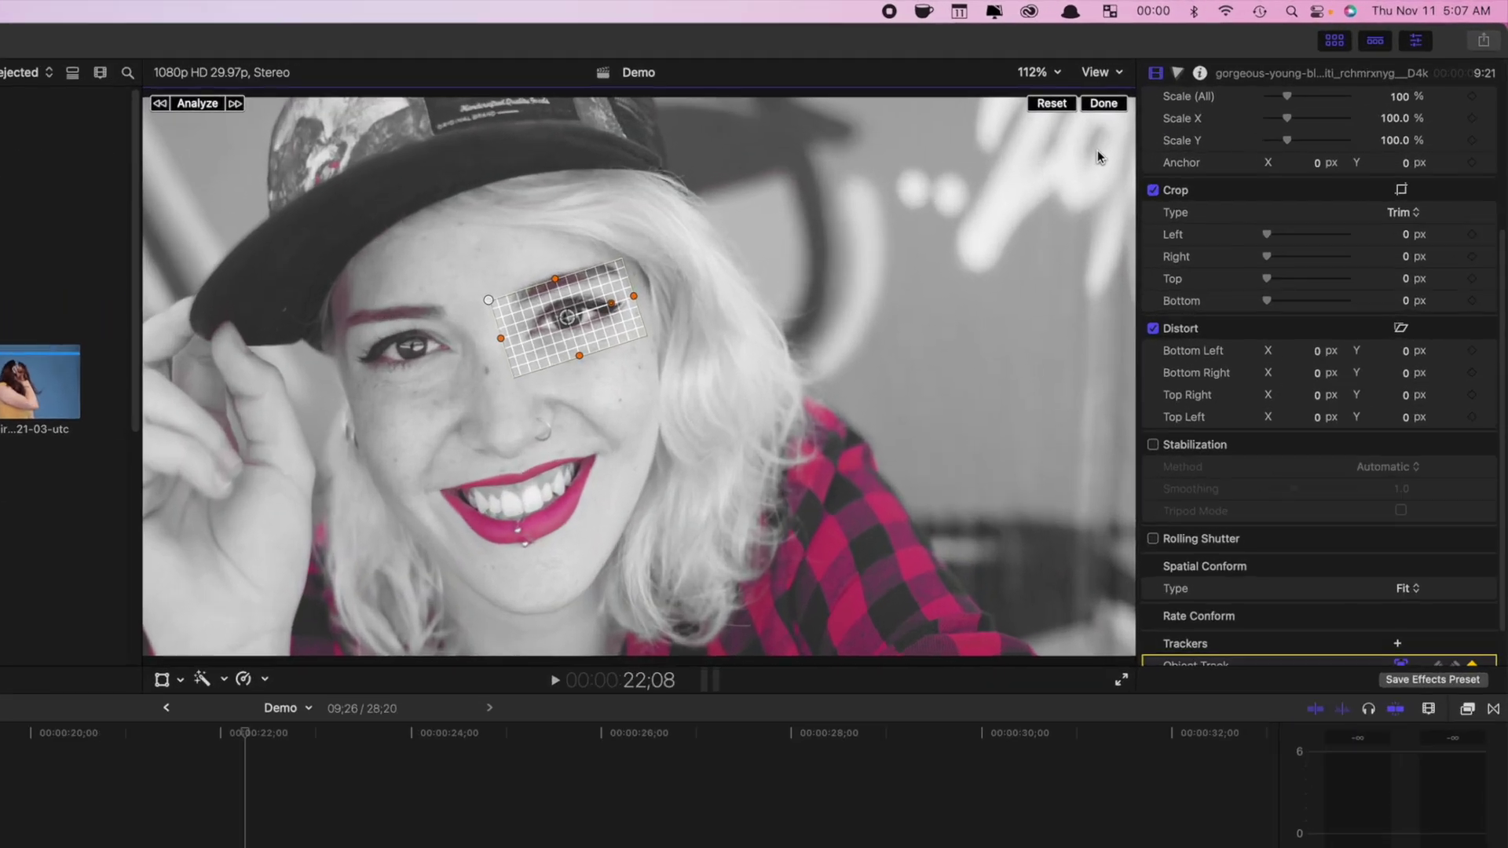
click(1102, 103)
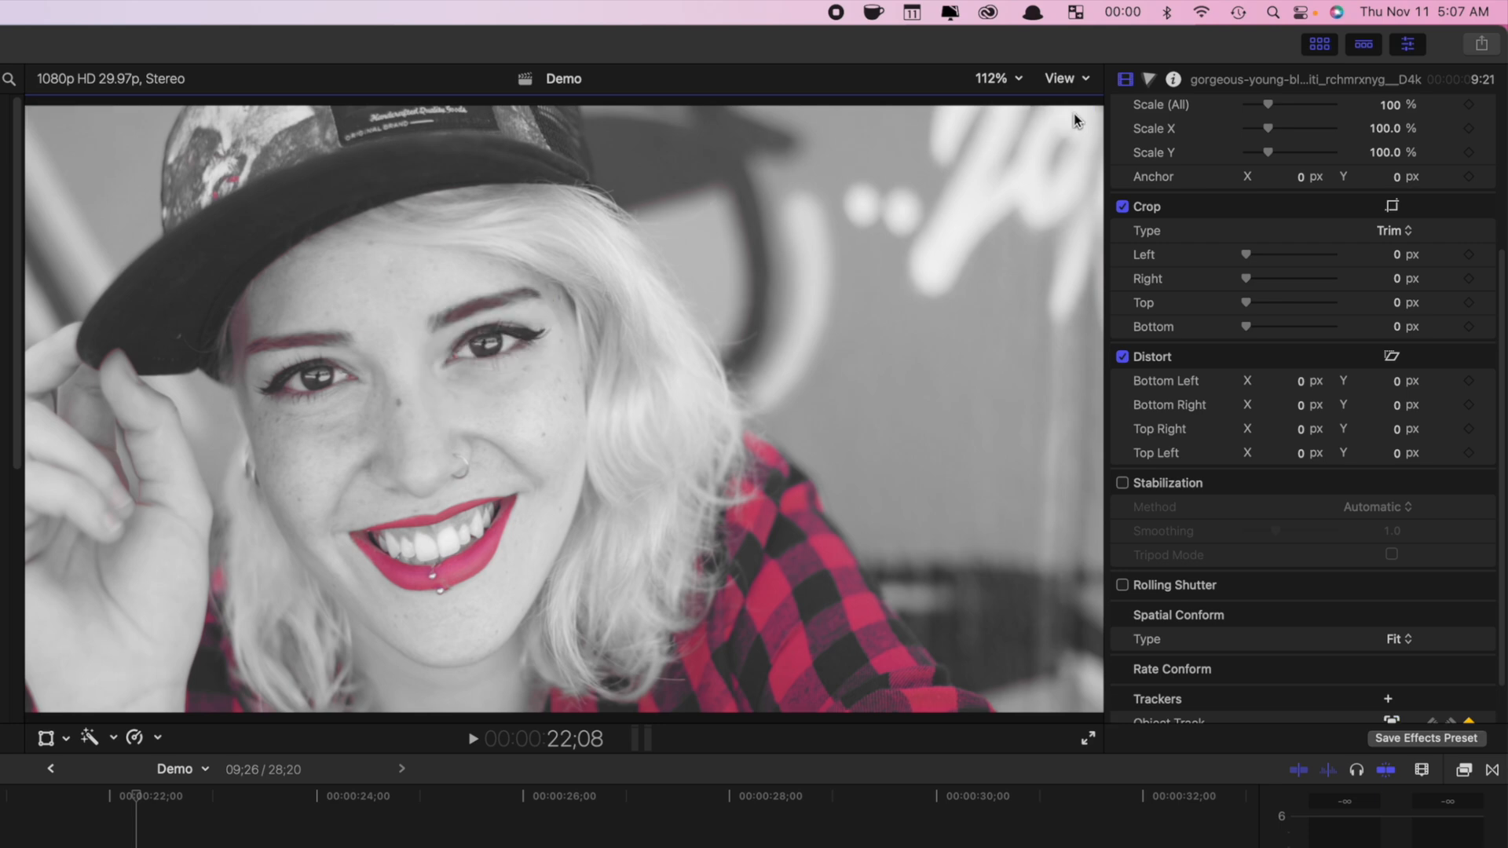
scroll(up, 3)
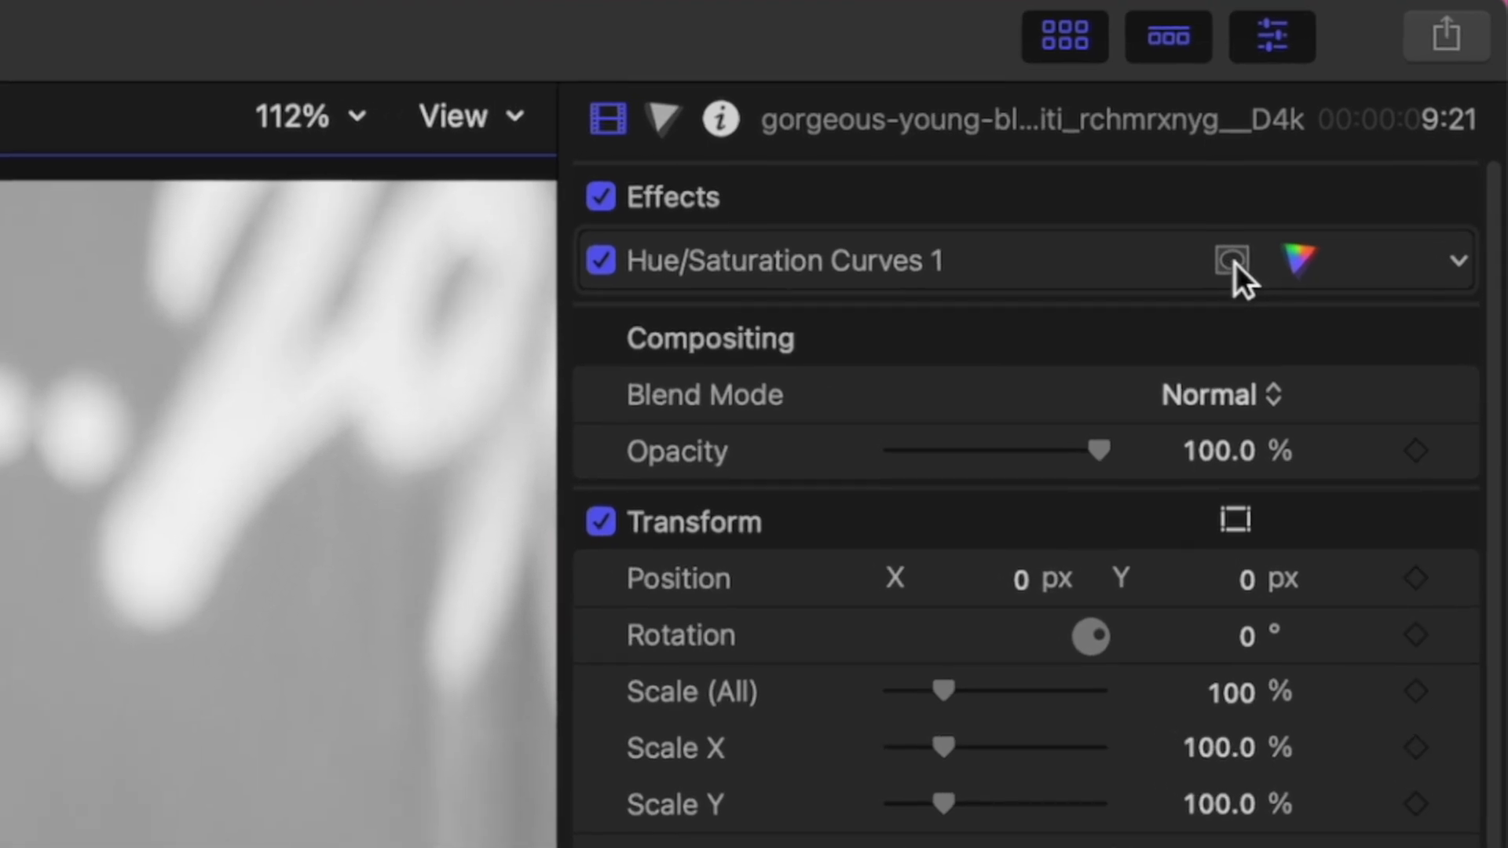
- Add a shape mask to the portrait clip's Hue/Saturation Curves 1 correction
click(1231, 261)
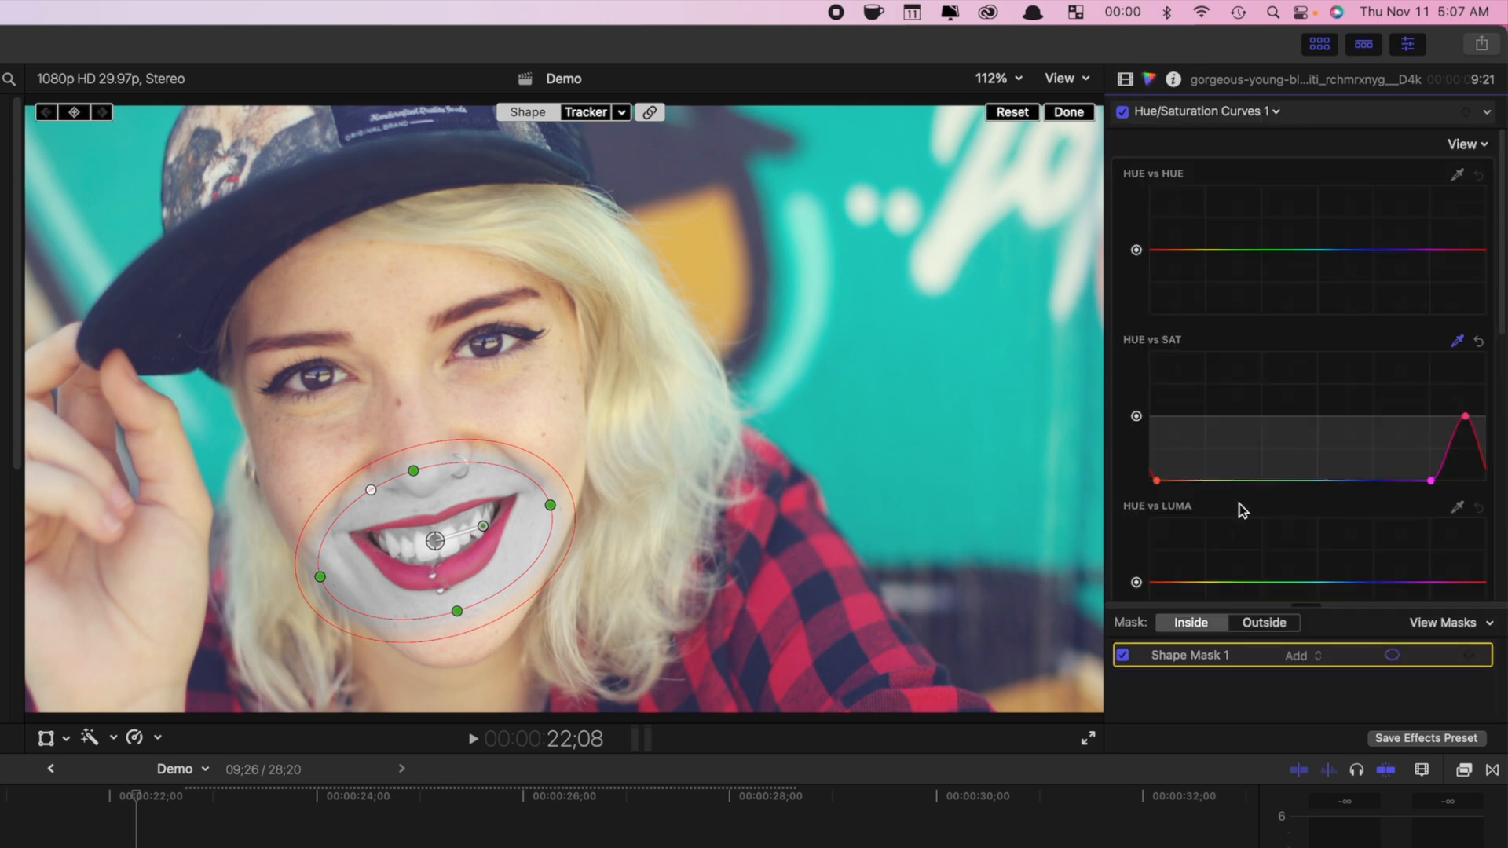
- Set the lip ellipse mask to Outside so the surrounding portrait turns grey
click(1480, 339)
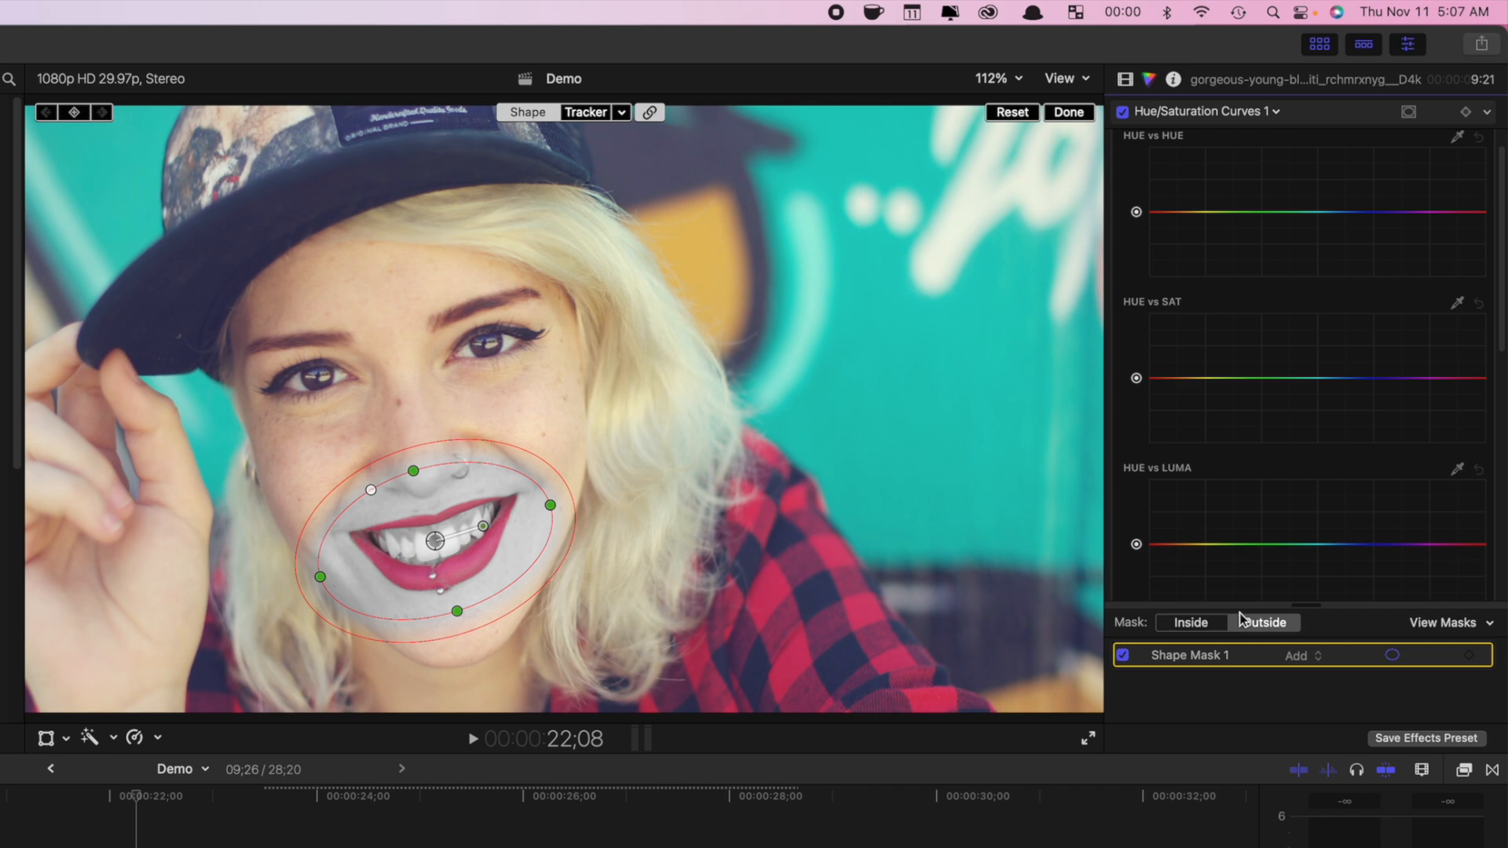
click(1263, 622)
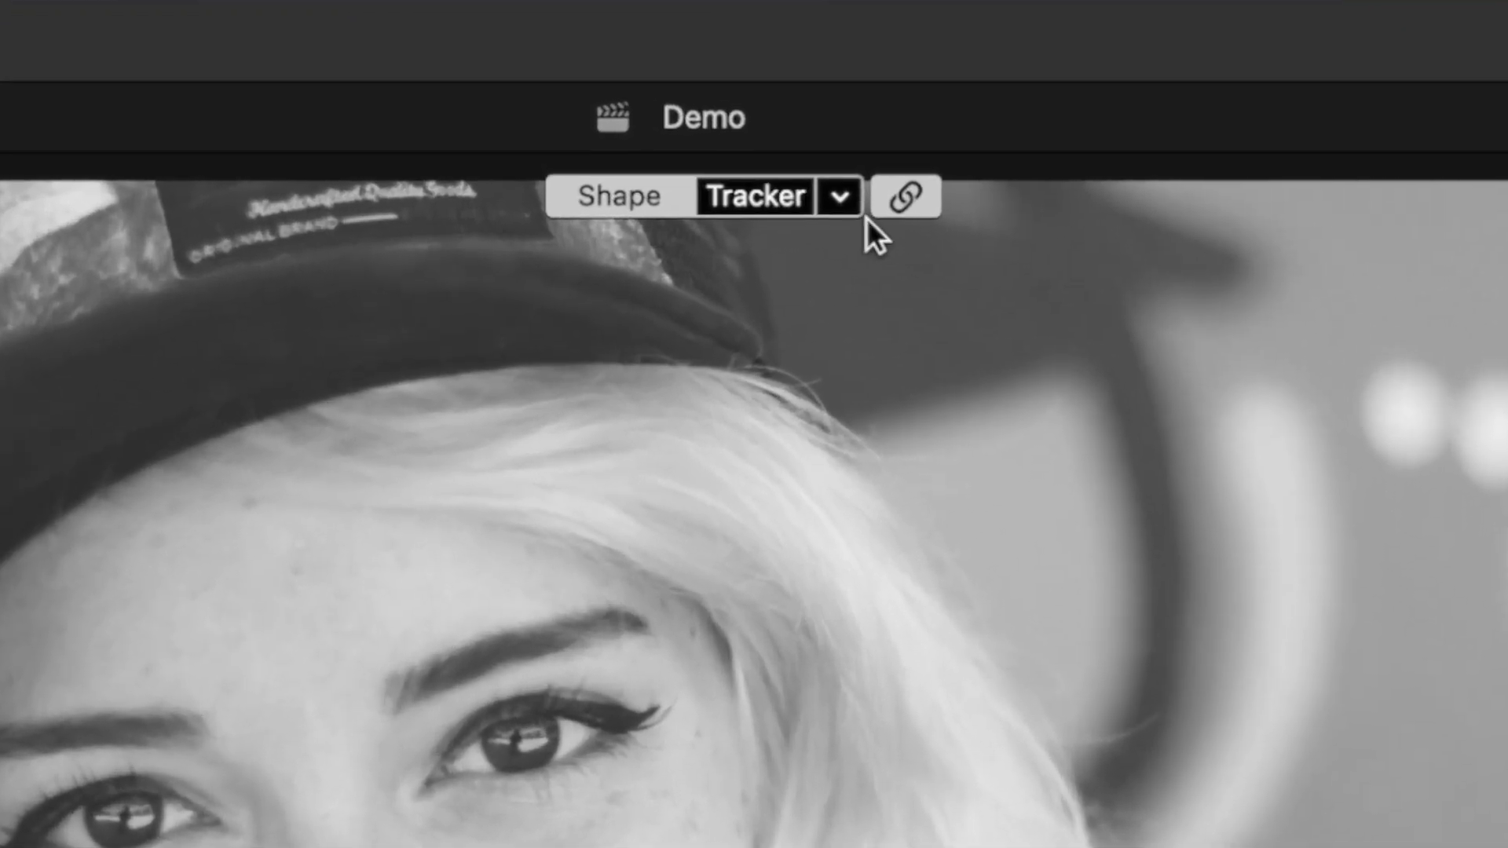
- Set the lip mask's tracker source to Object Track
click(835, 196)
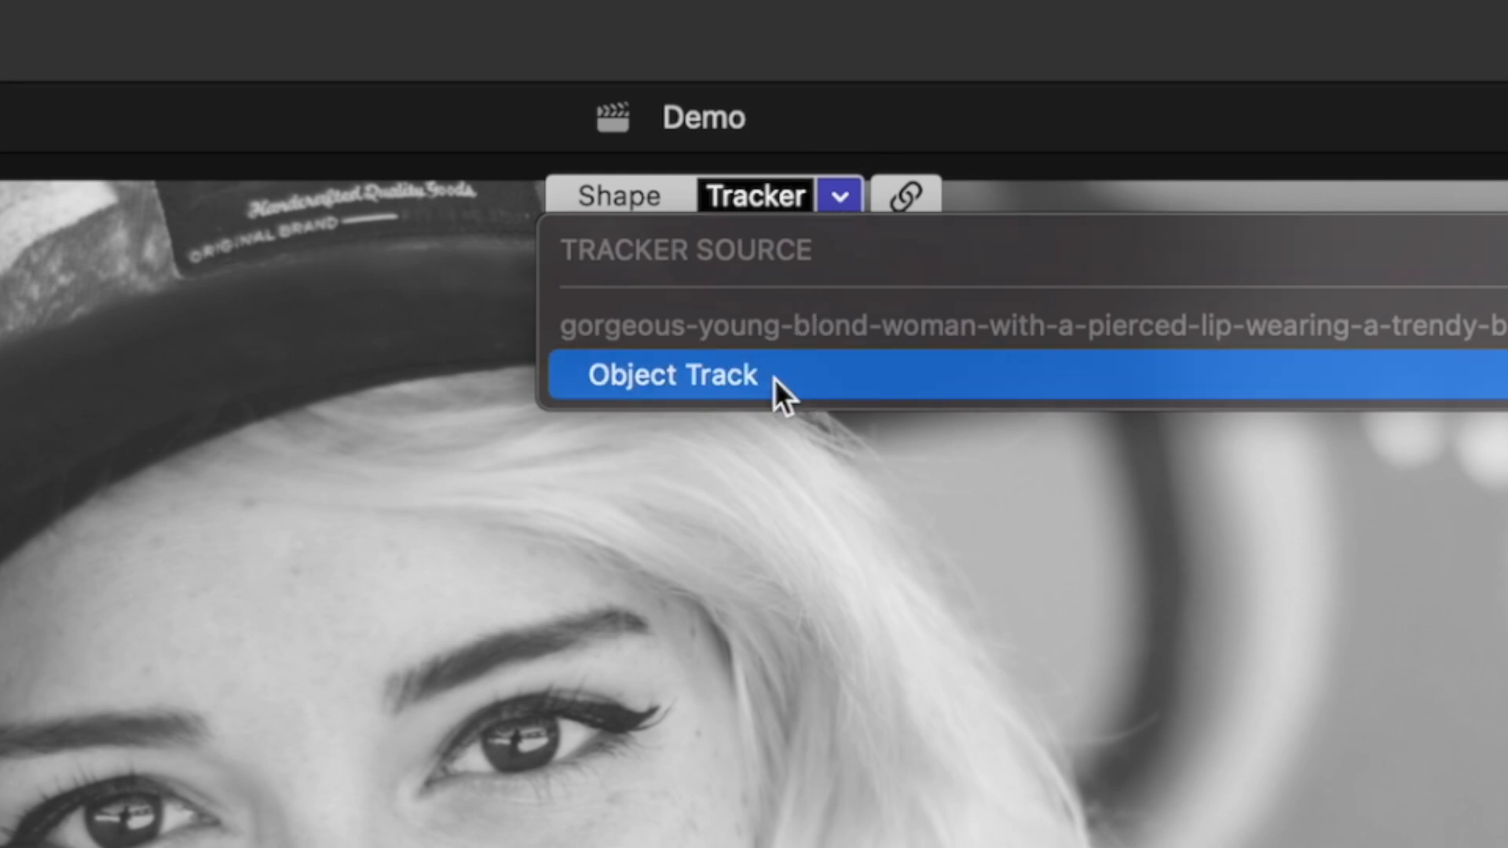
click(672, 374)
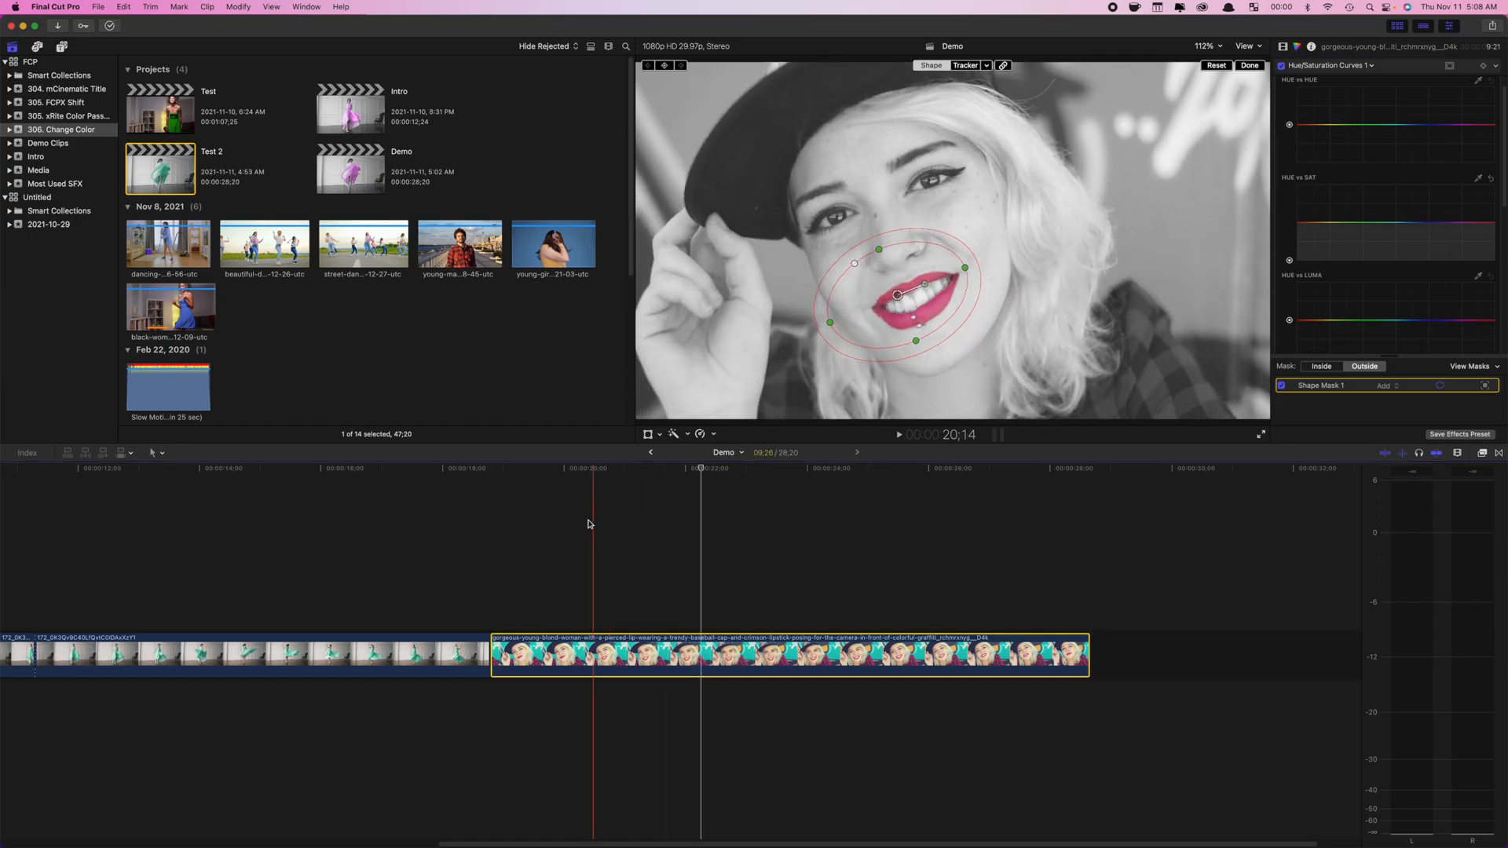